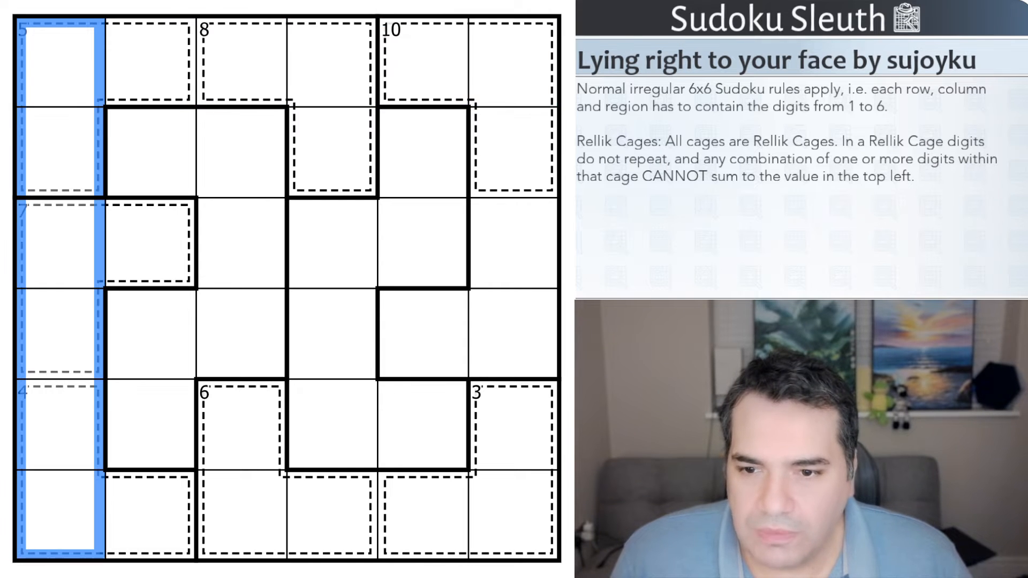
Step: Survey the 8 cage, central region, bottom-right 3 cage, 5 cage and bottom 6/3 cages
click(59, 140)
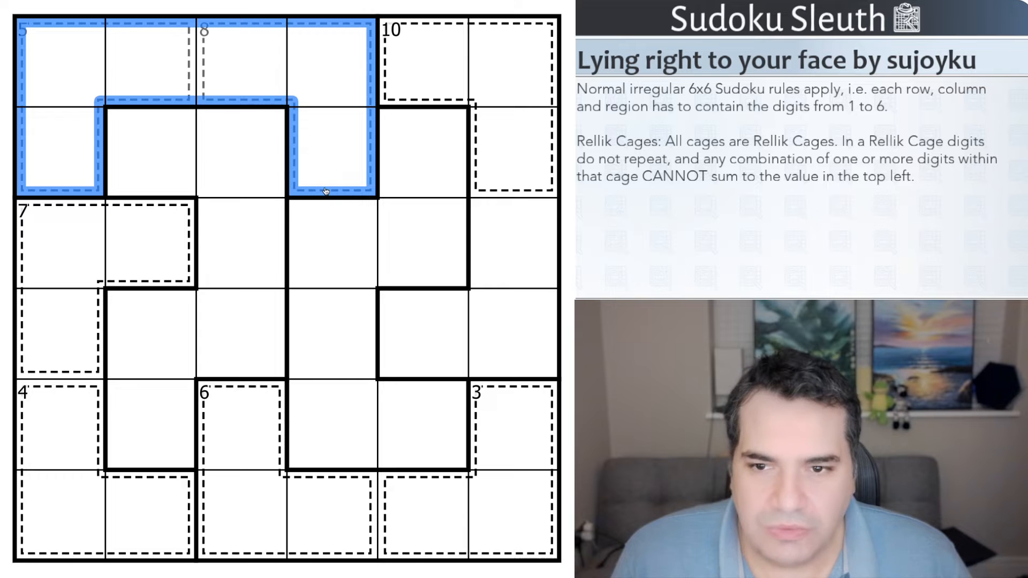
click(539, 309)
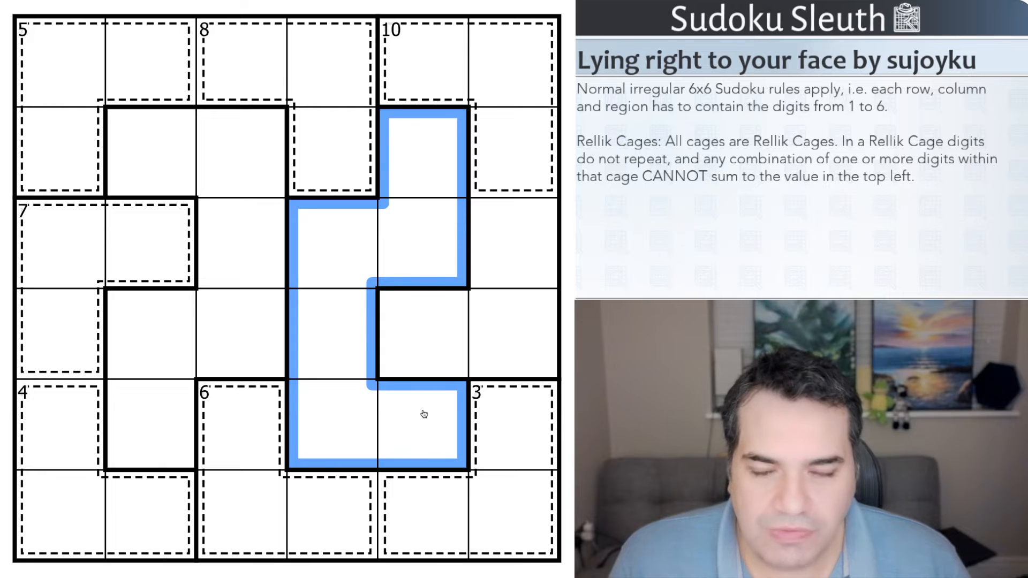
mouse_move(446, 347)
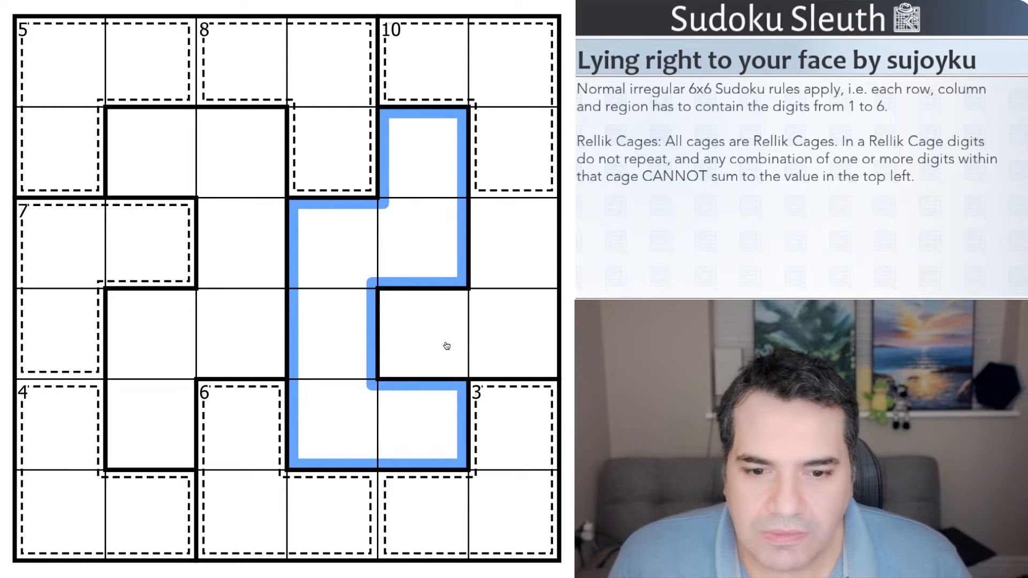
mouse_move(448, 352)
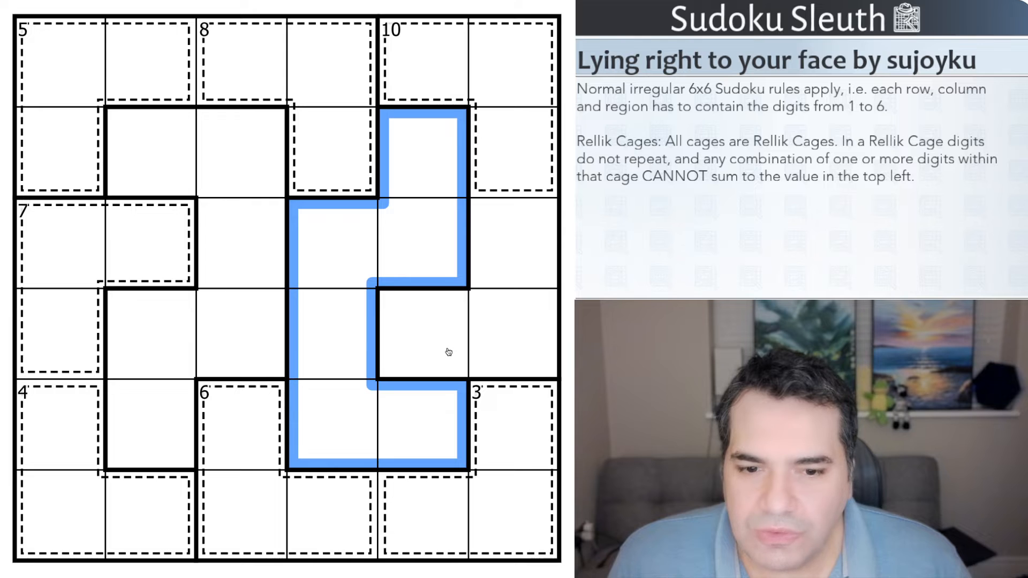
mouse_move(446, 349)
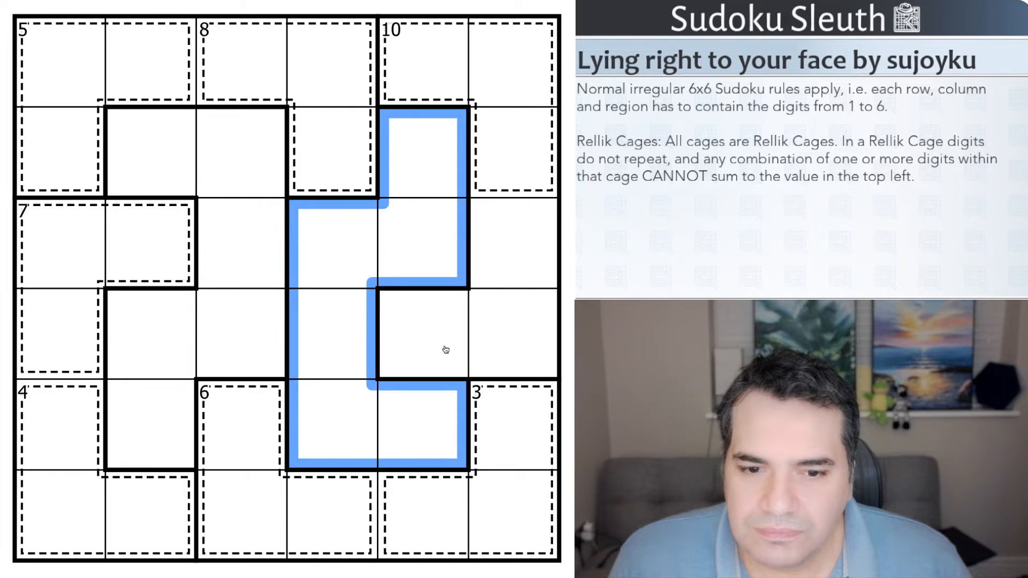
mouse_move(507, 435)
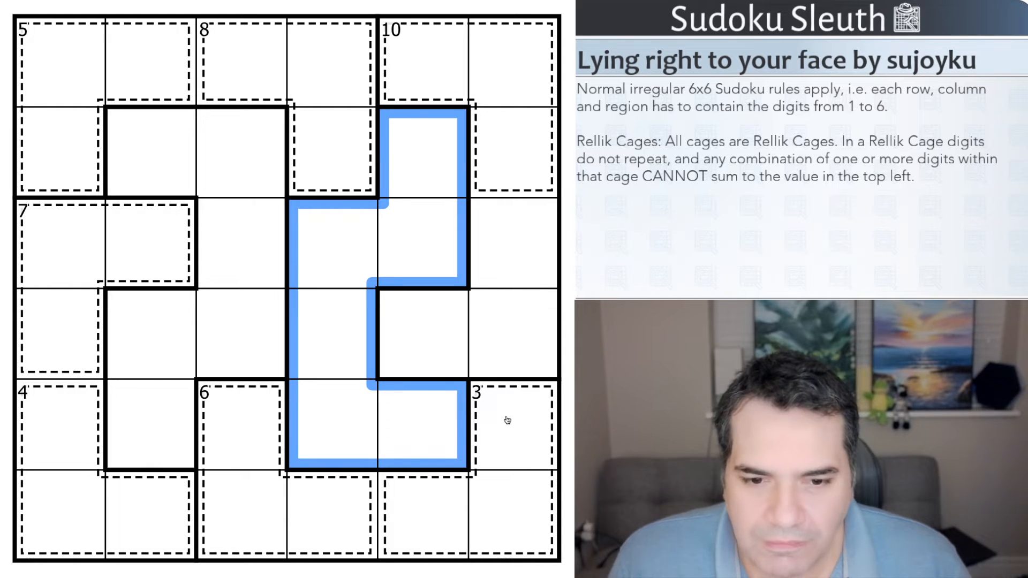
click(512, 427)
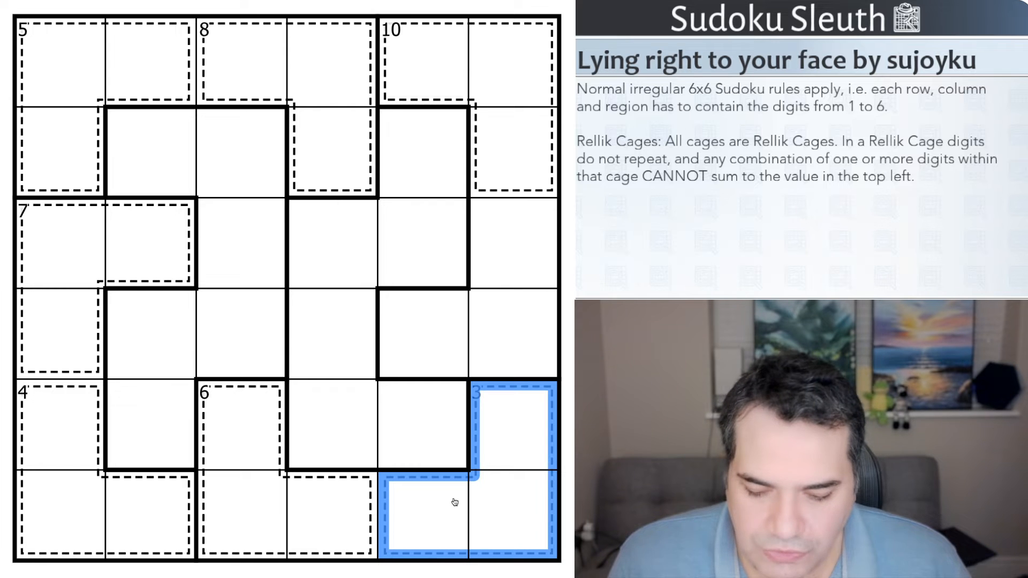
mouse_move(467, 508)
text(1)
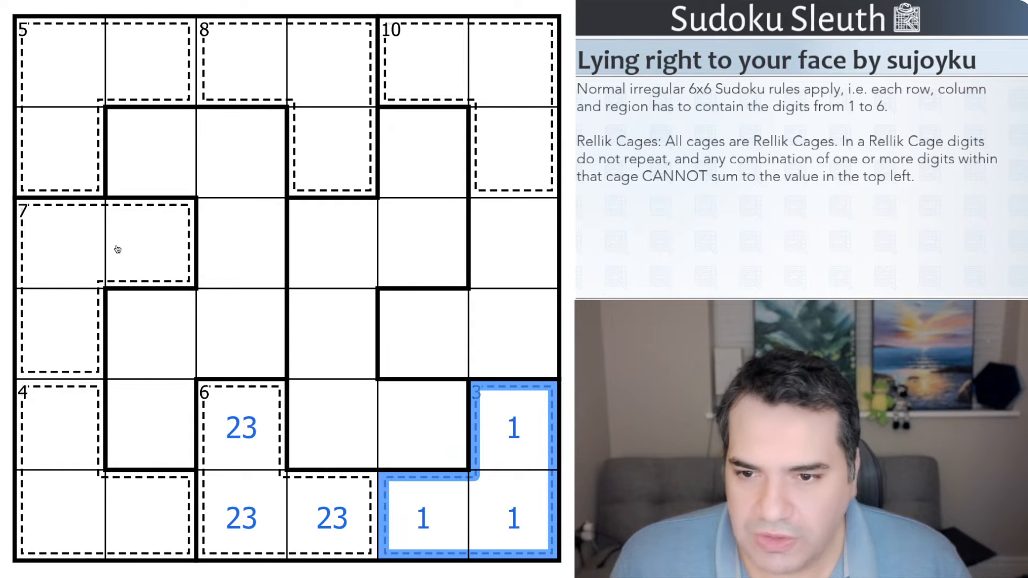
click(296, 56)
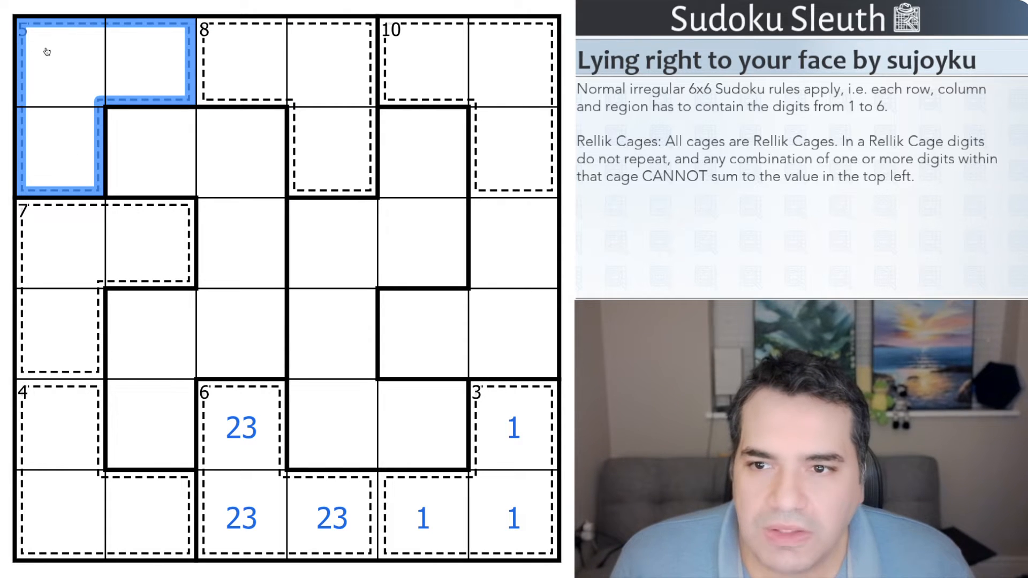
click(45, 51)
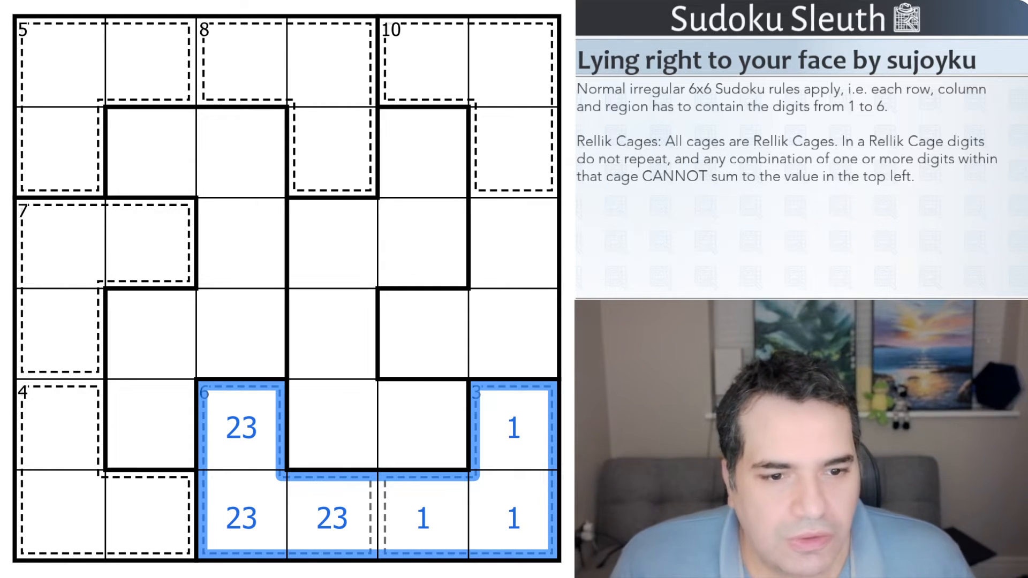
Step: Restart the puzzle from scratch and pencil 136 into the 5 cage and 245 into the 8 cage
click(286, 277)
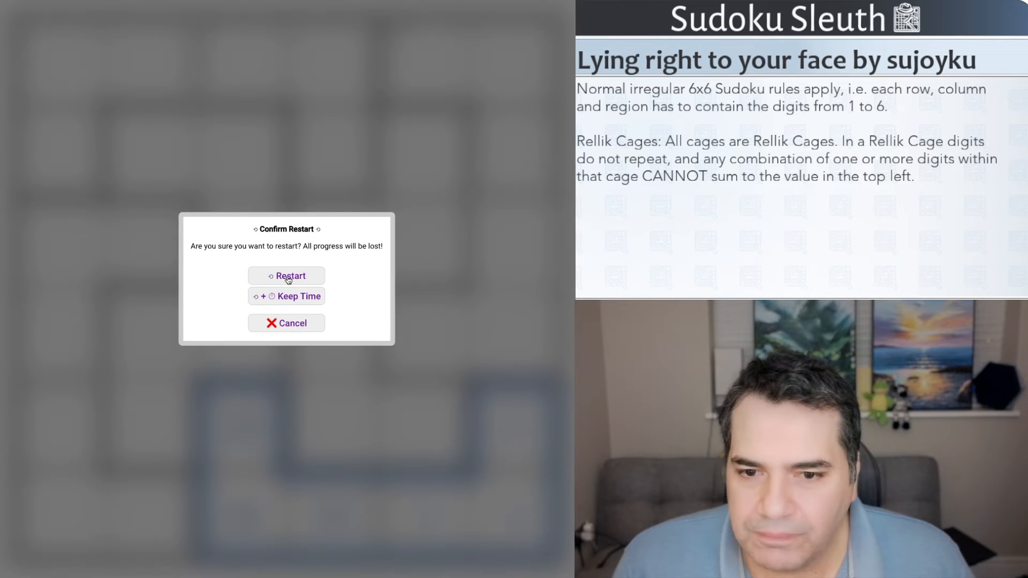
click(287, 276)
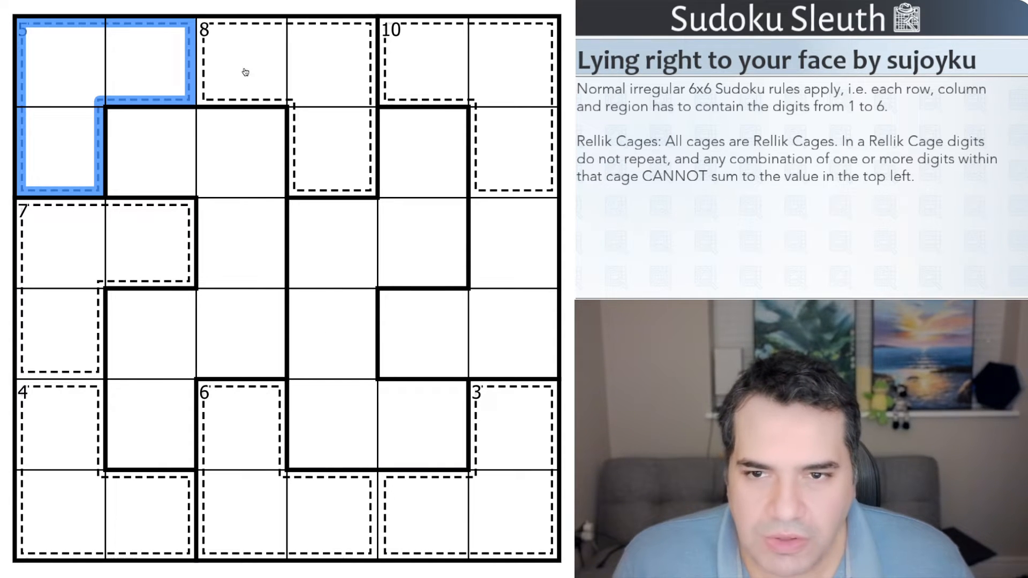
text(5)
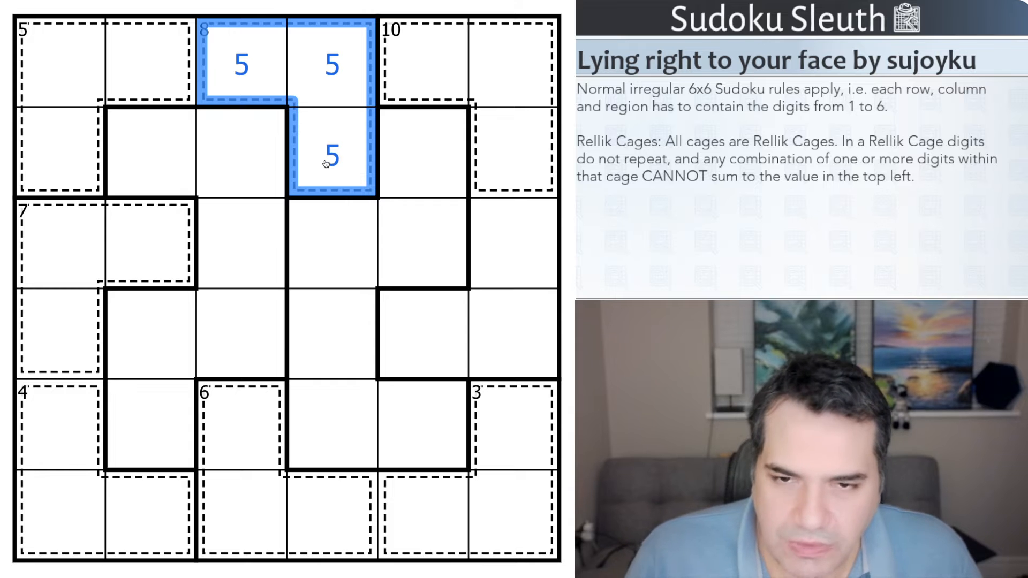
mouse_move(234, 71)
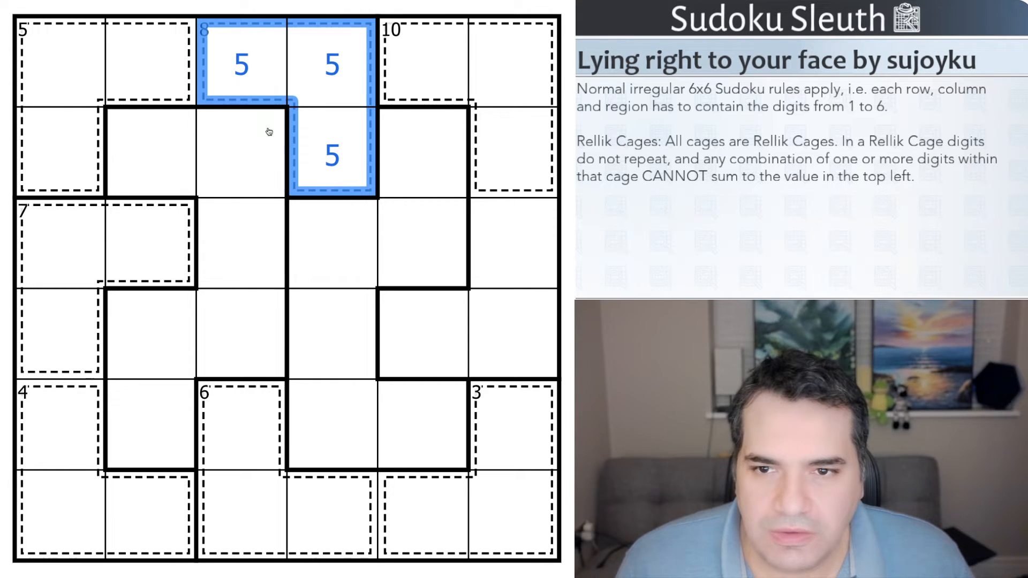
mouse_move(244, 94)
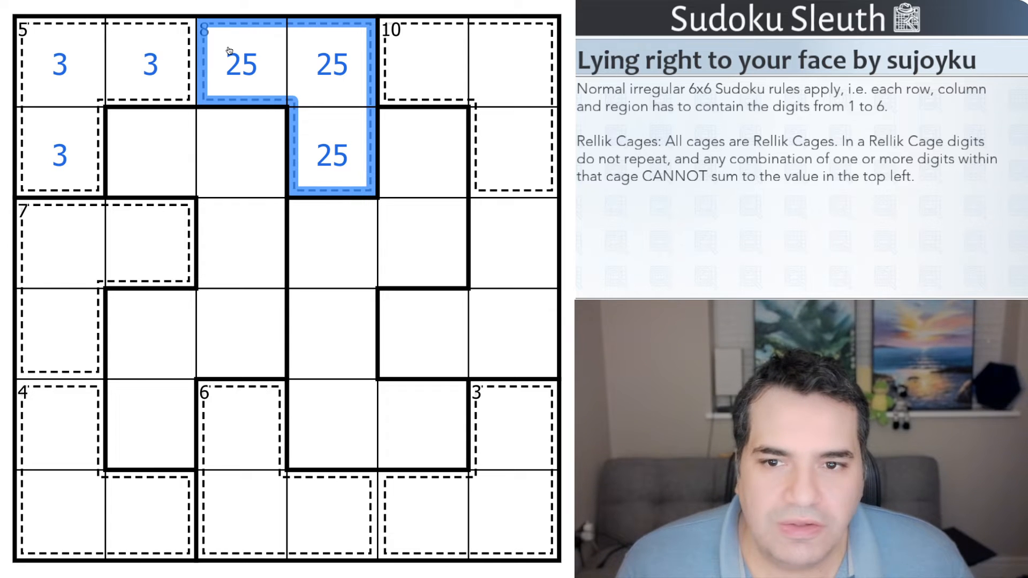
mouse_move(230, 45)
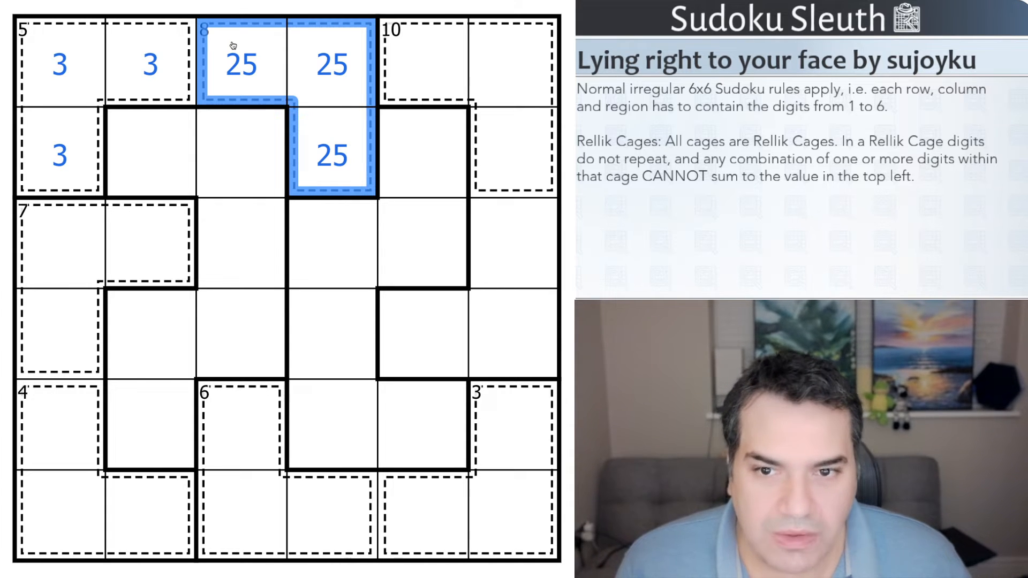
click(332, 66)
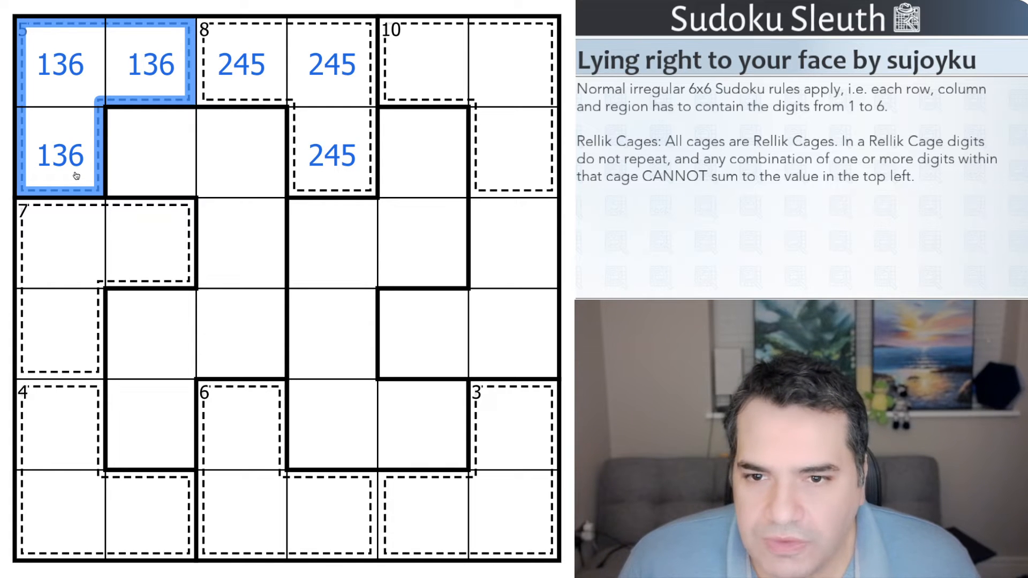
mouse_move(63, 435)
text(4)
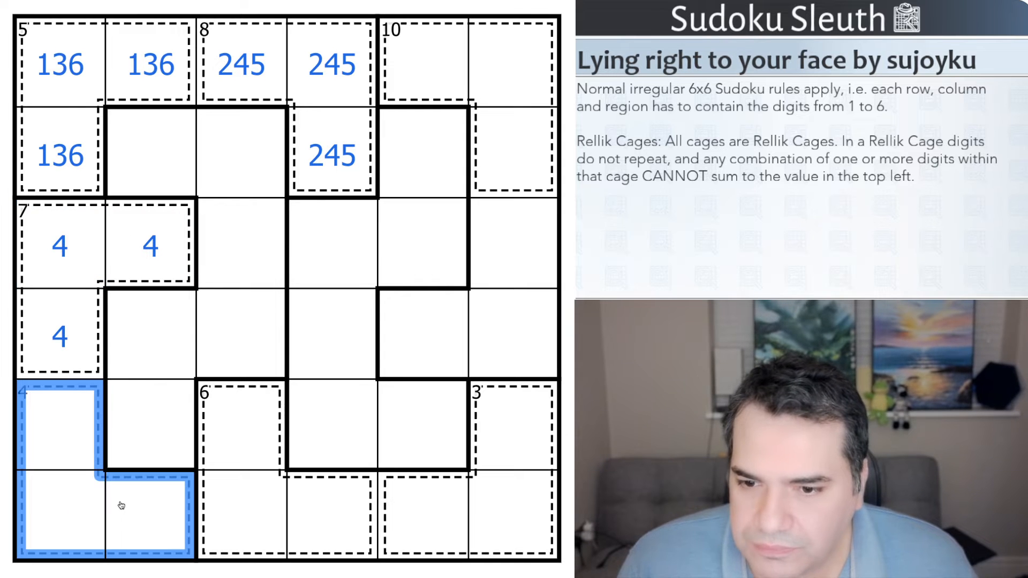
Step: Pencil 236 into the left-edge 4 cage and 145 into the 7 cage
text(3)
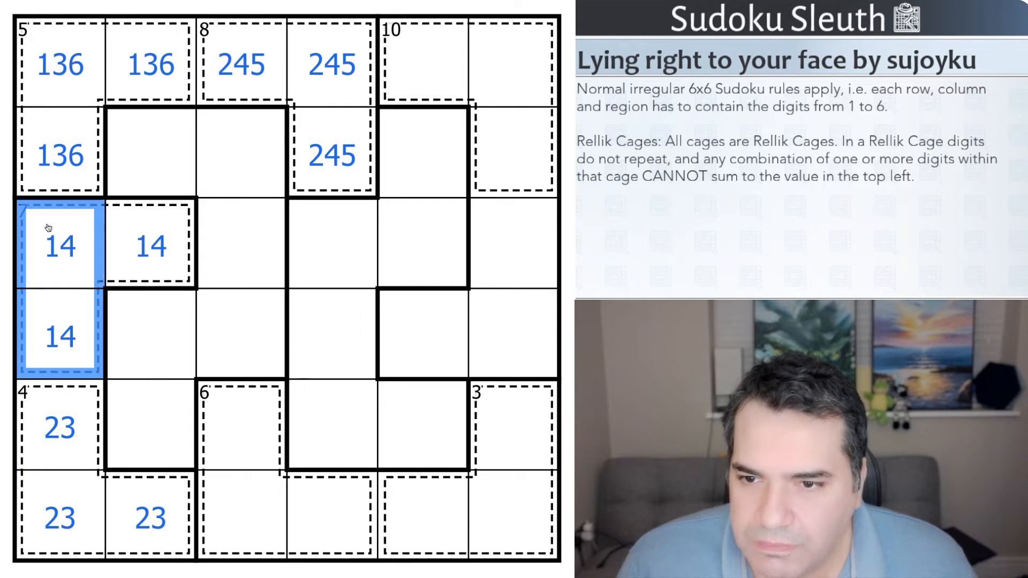
click(144, 247)
text(5)
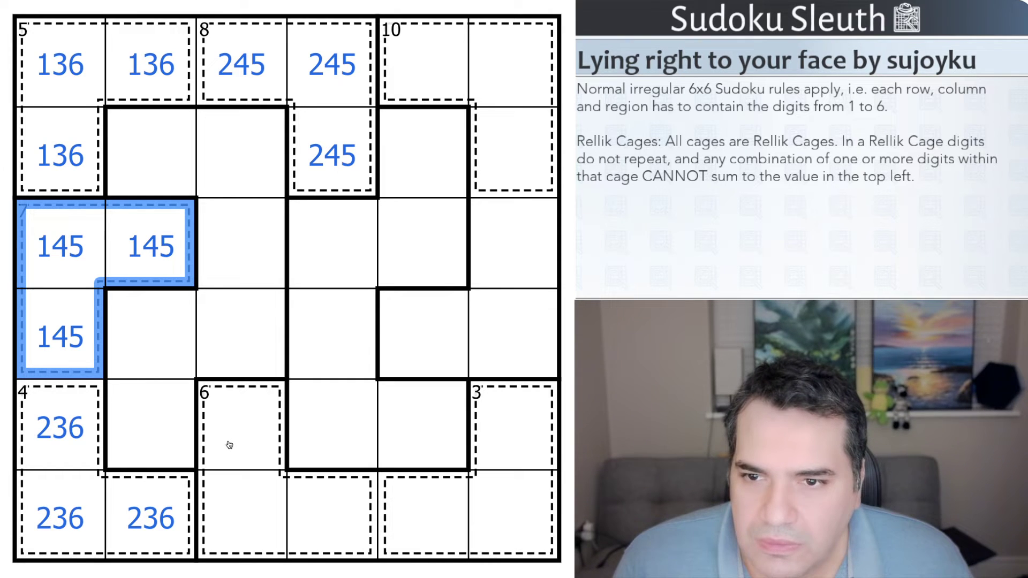
mouse_move(218, 460)
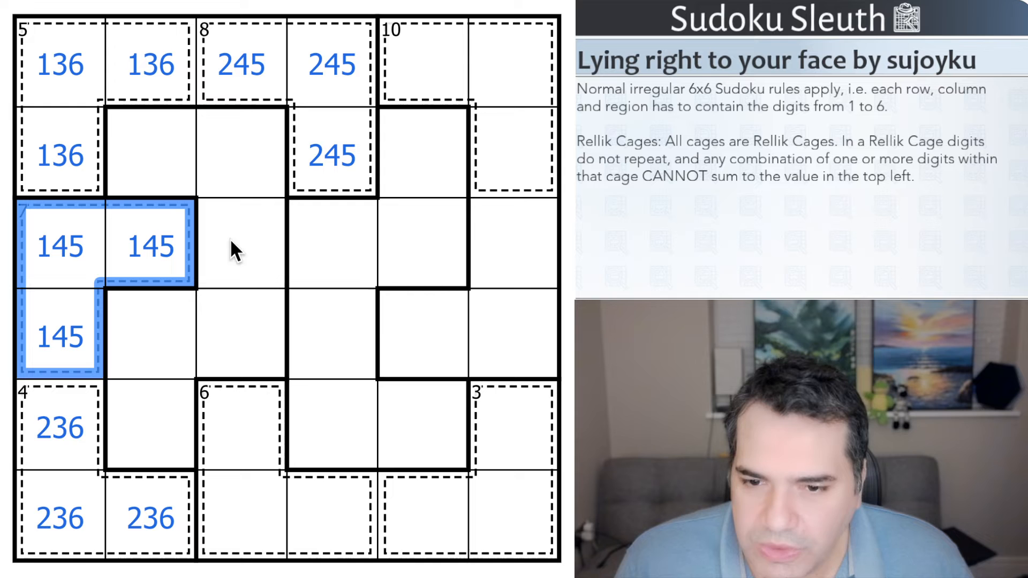
mouse_move(122, 460)
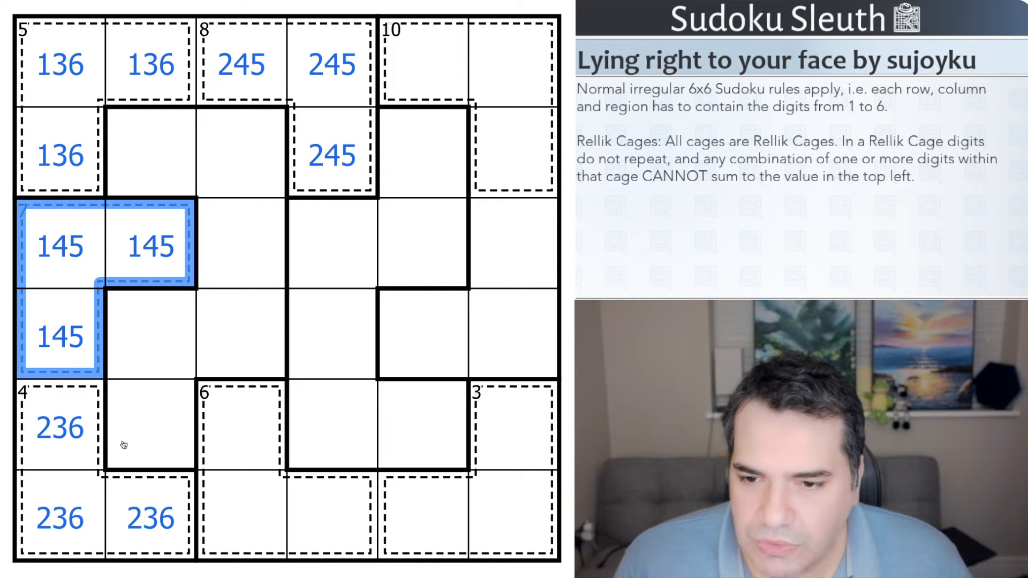
mouse_move(120, 512)
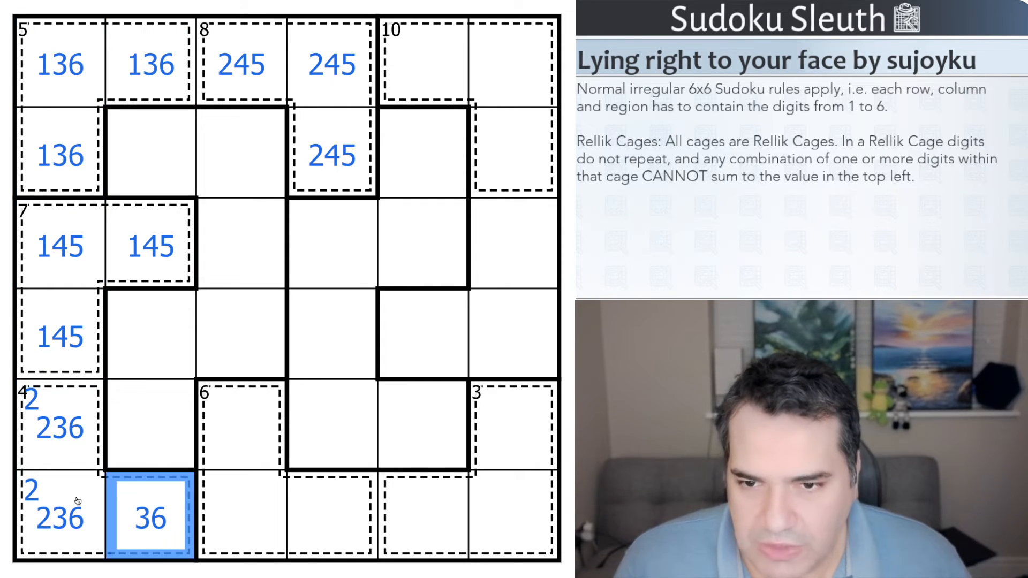
mouse_move(91, 528)
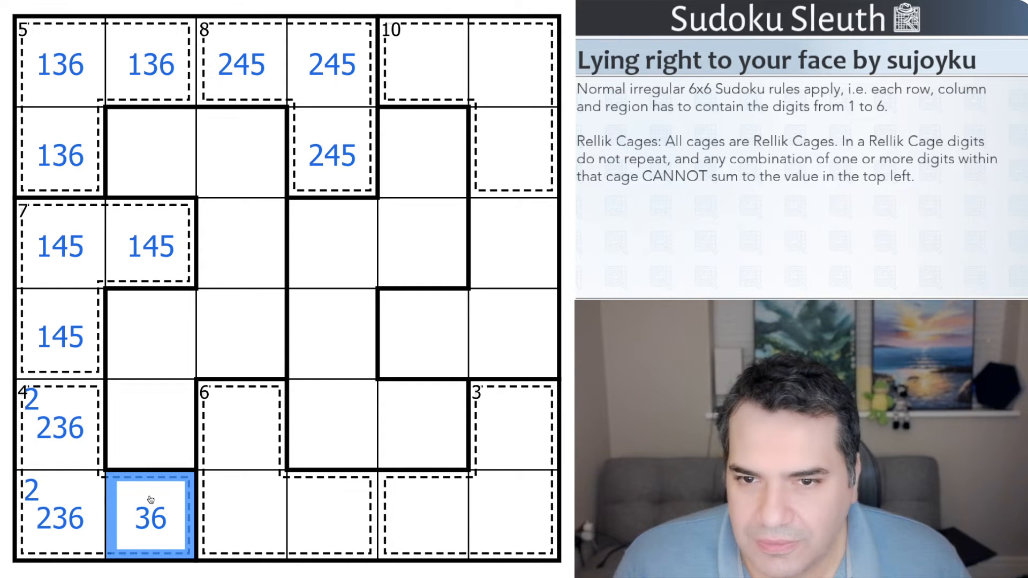
mouse_move(98, 359)
text(3)
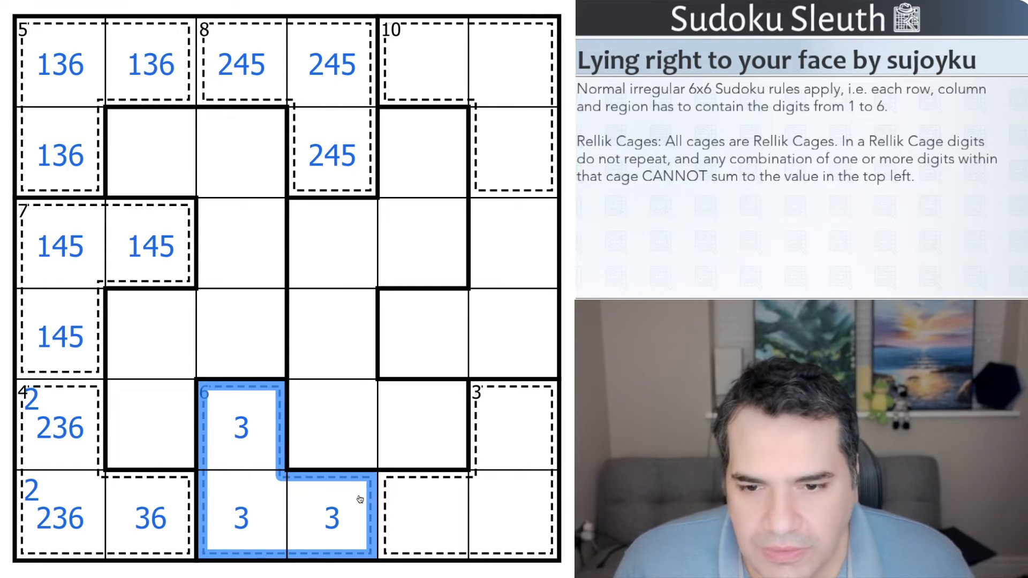
mouse_move(352, 508)
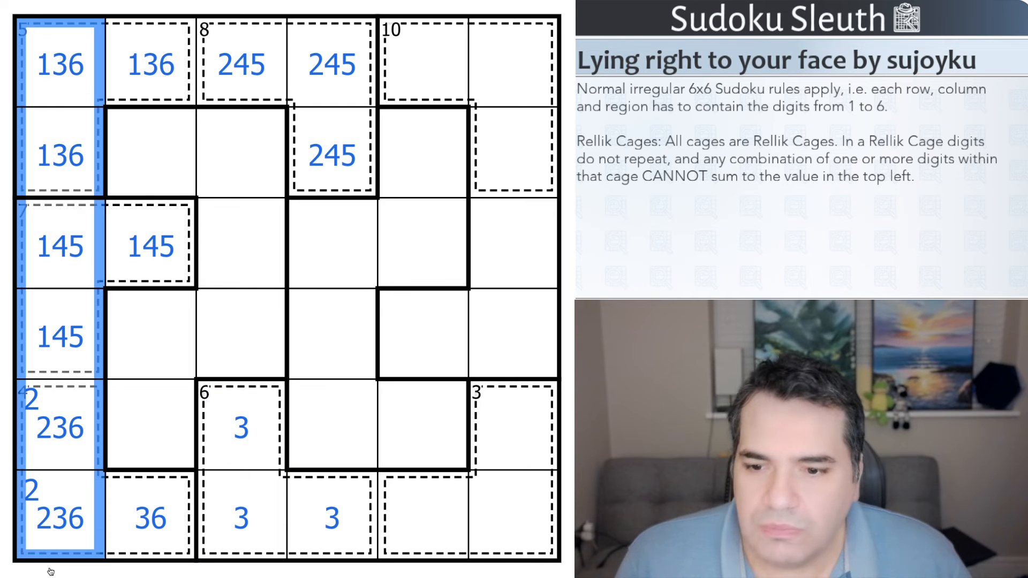
mouse_move(62, 441)
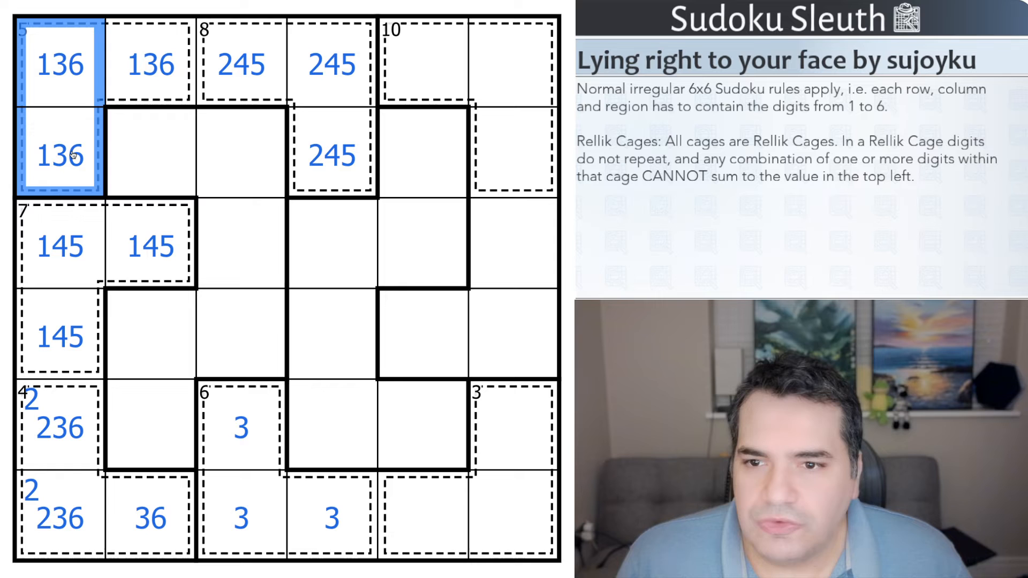
mouse_move(126, 234)
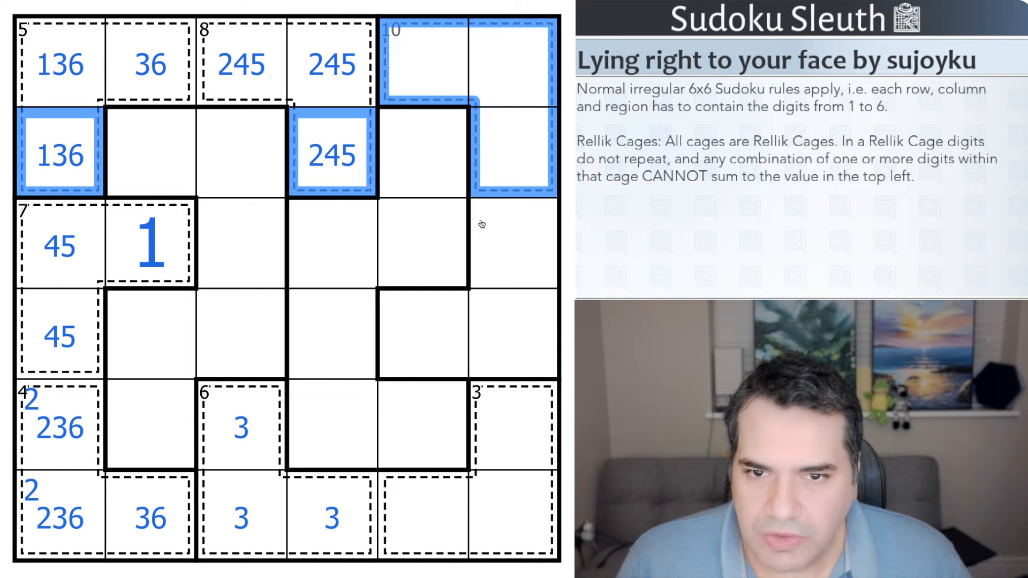
mouse_move(473, 229)
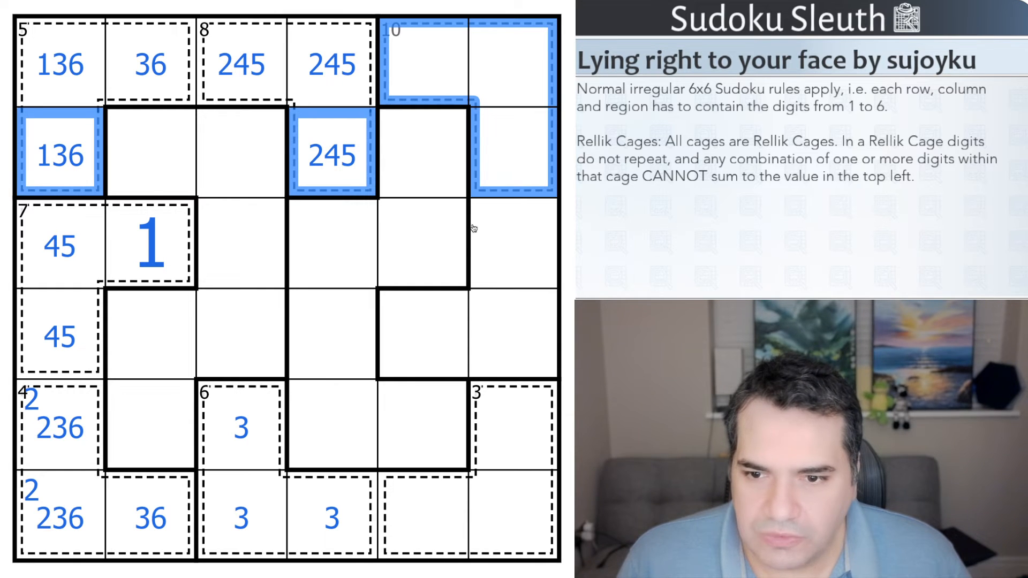
mouse_move(452, 263)
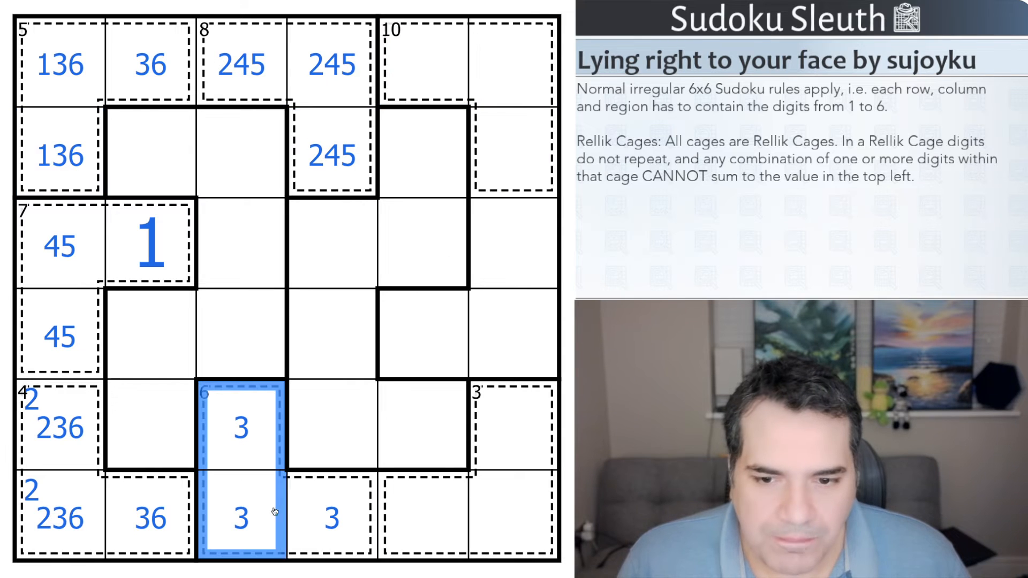
Step: Pencil a 6 into all three cells of the bottom-right 3 cage
click(306, 523)
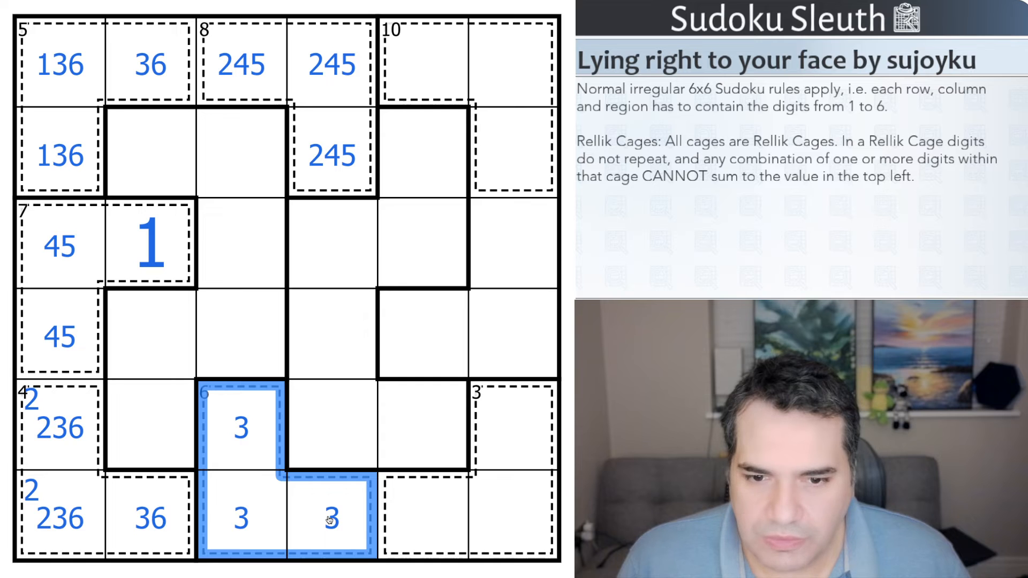
mouse_move(320, 516)
text(6)
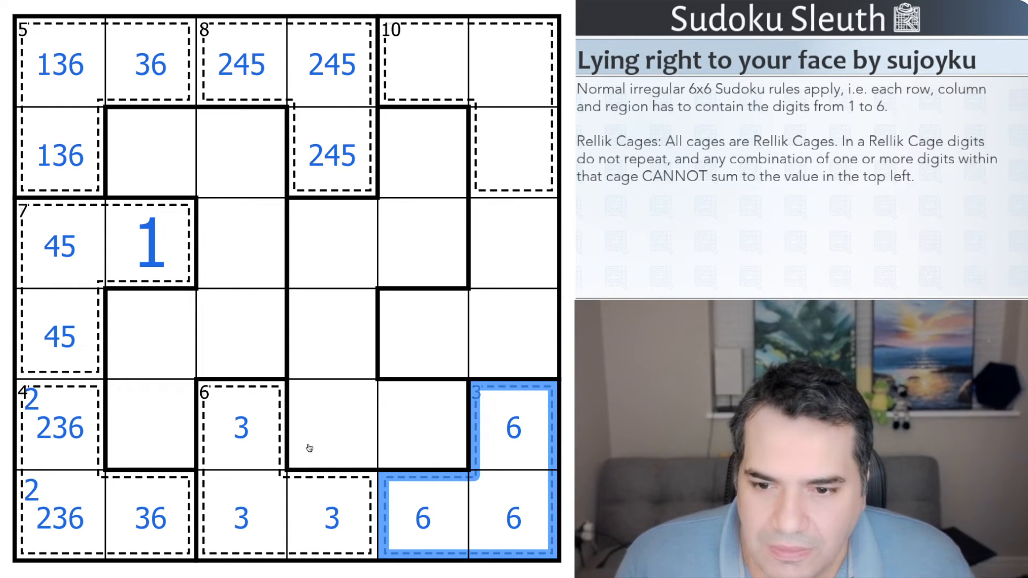
click(513, 428)
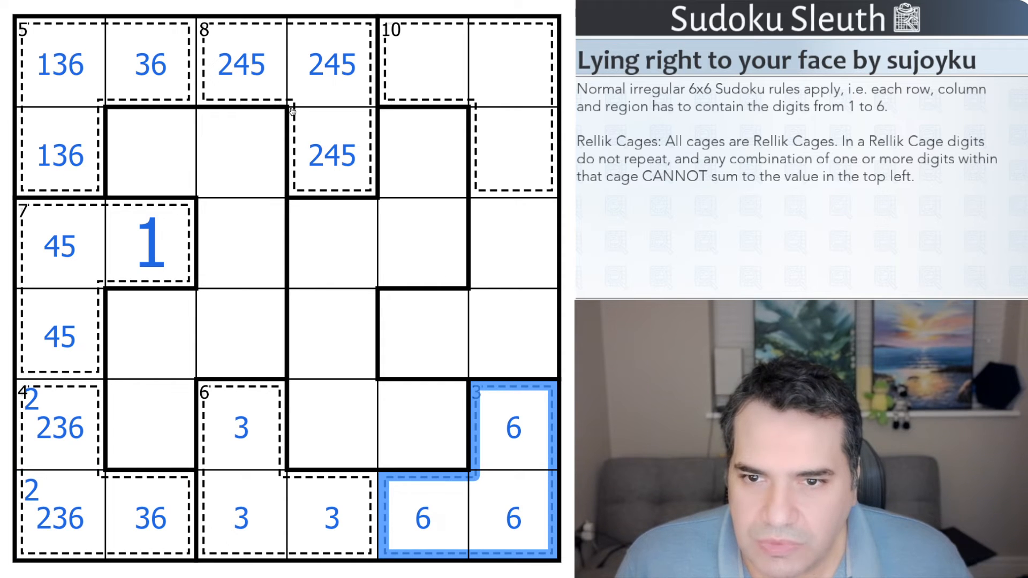
Step: Pencil 245 into r2c2, r4c2 and r5c2 around the placed 1
click(149, 66)
text(245)
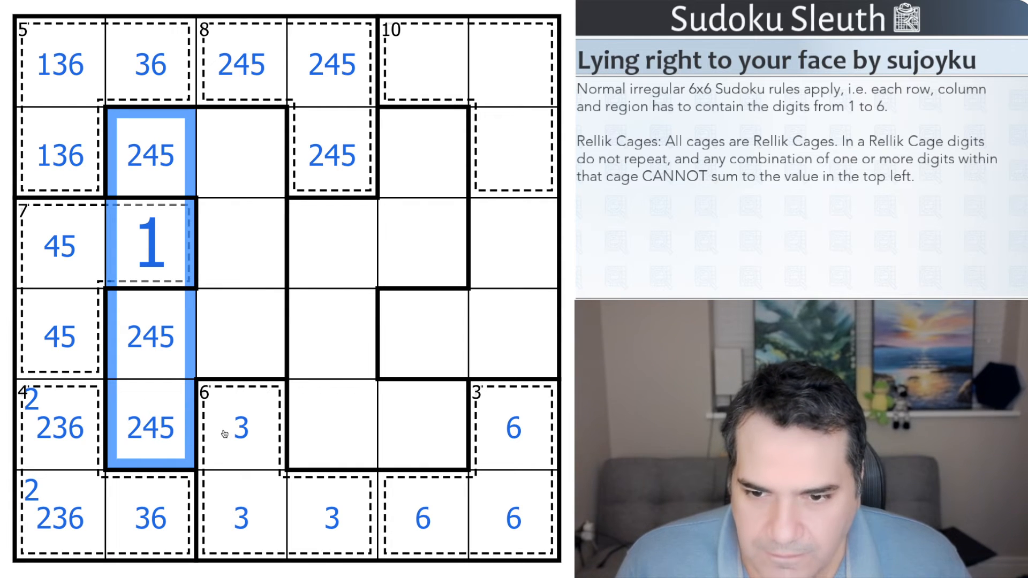
mouse_move(217, 444)
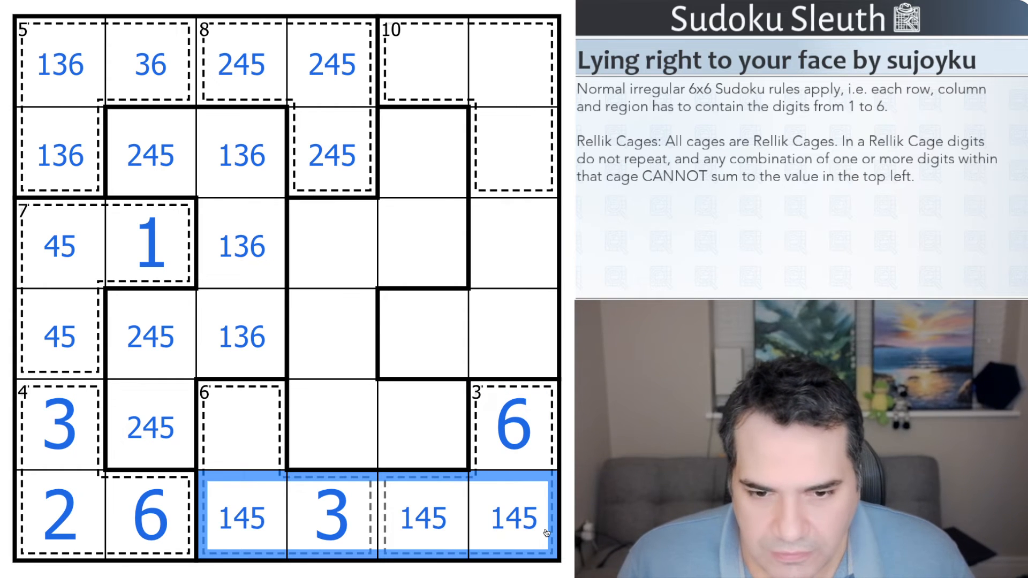
mouse_move(531, 537)
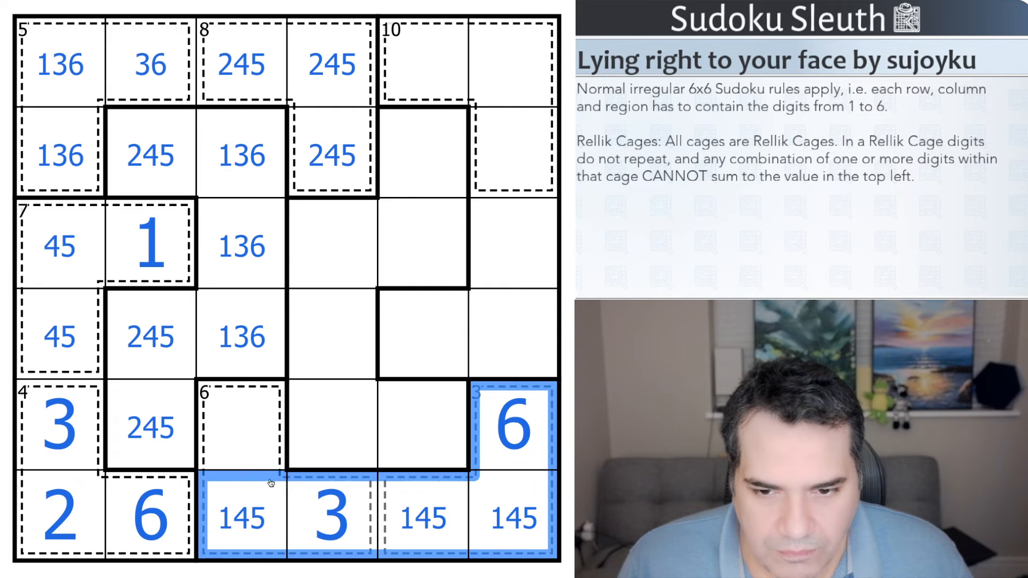
Step: Place 2 at r5c3, trim r5c2 to 45 and select the bottom cell of the 6 cage
click(242, 430)
text(2)
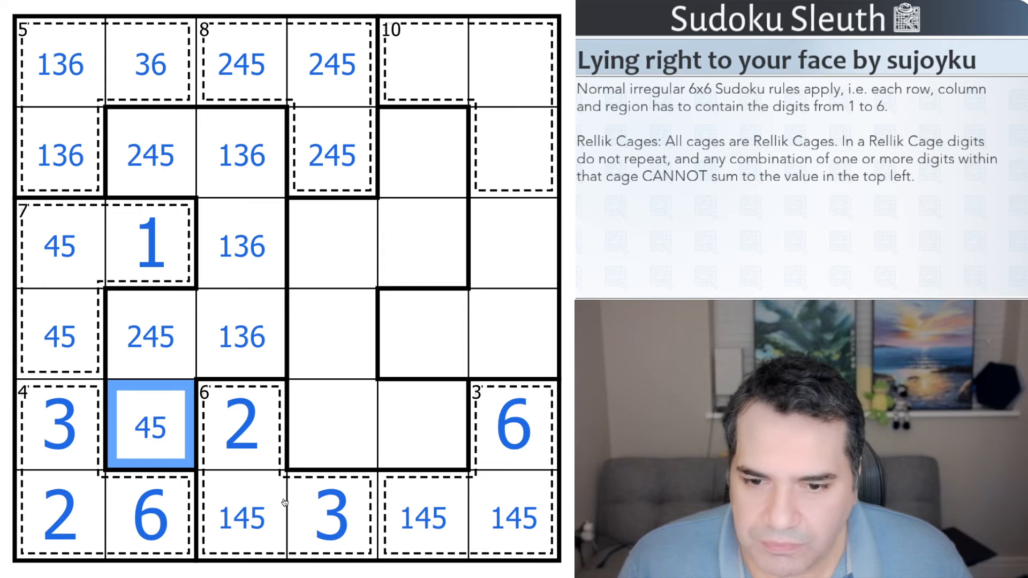
click(241, 525)
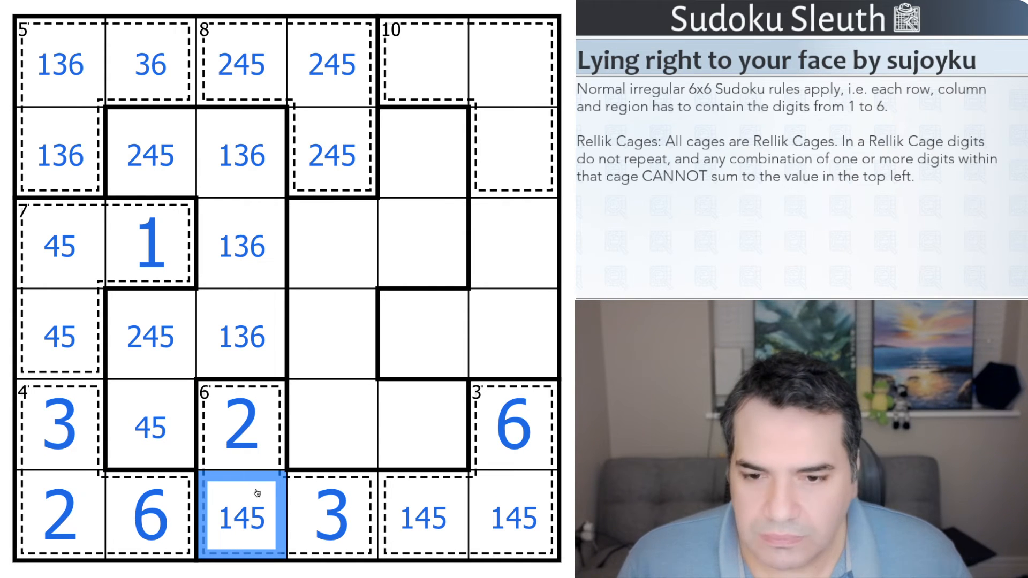
mouse_move(264, 572)
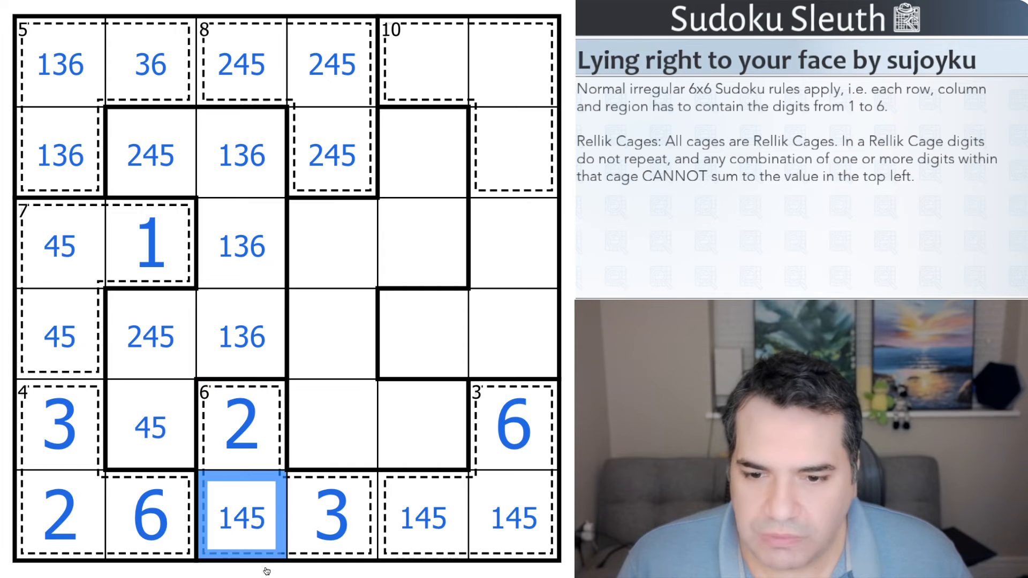
Step: Place 5 at r6c3 and 4 at r1c3, pencilling 146 in column 4 and 16/235 in column 5
click(330, 529)
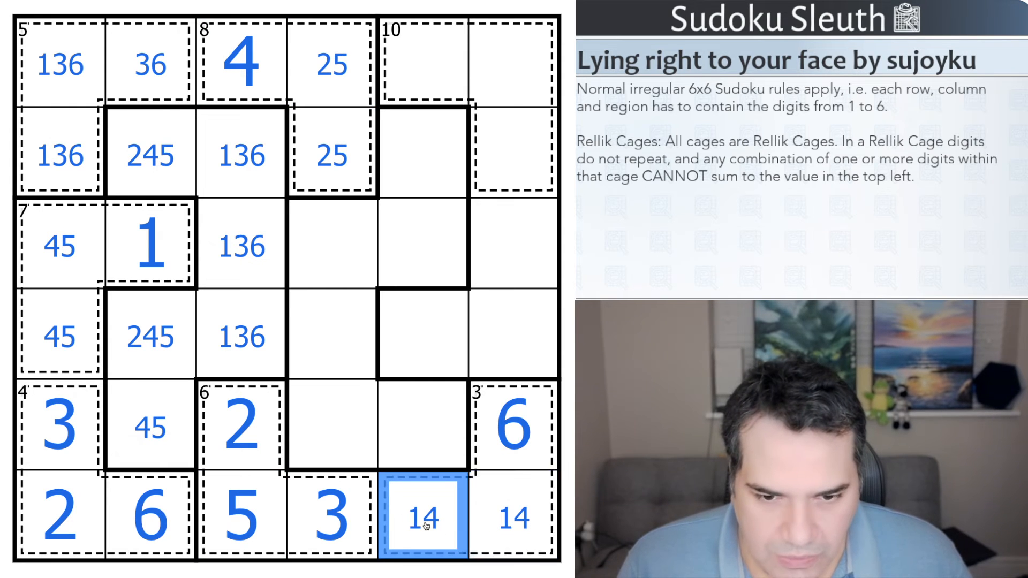
click(512, 427)
text(146)
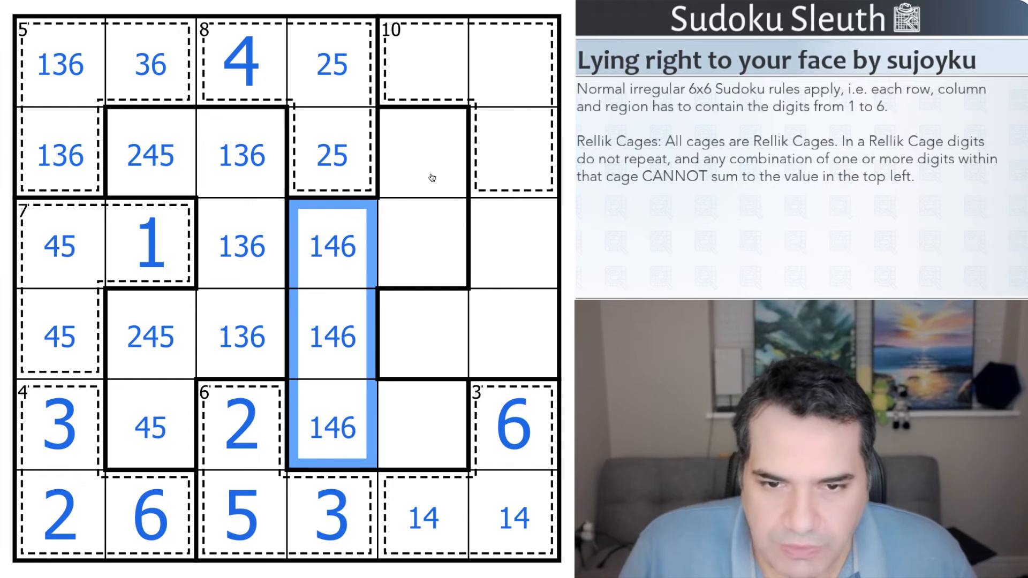
click(425, 442)
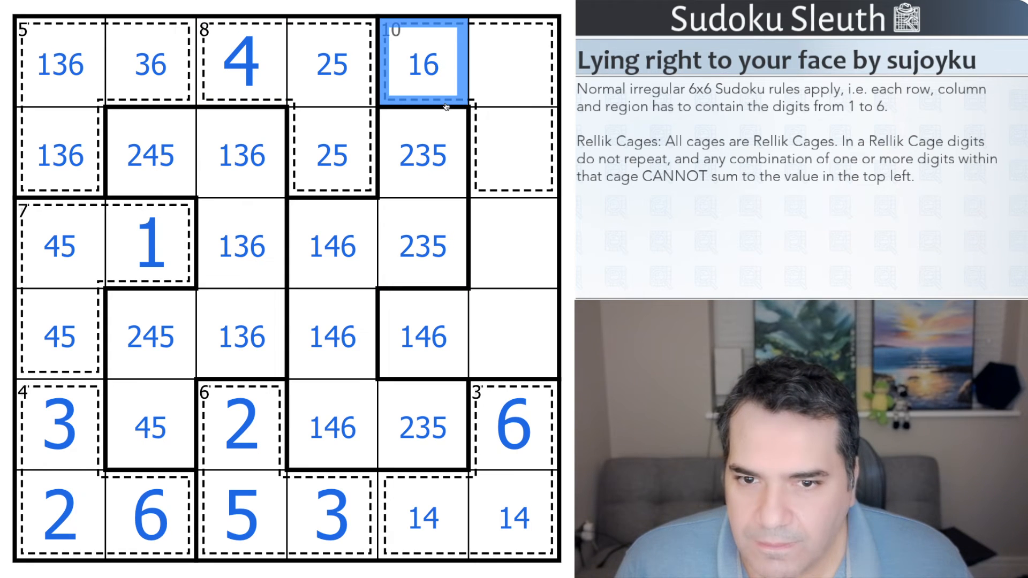
click(58, 155)
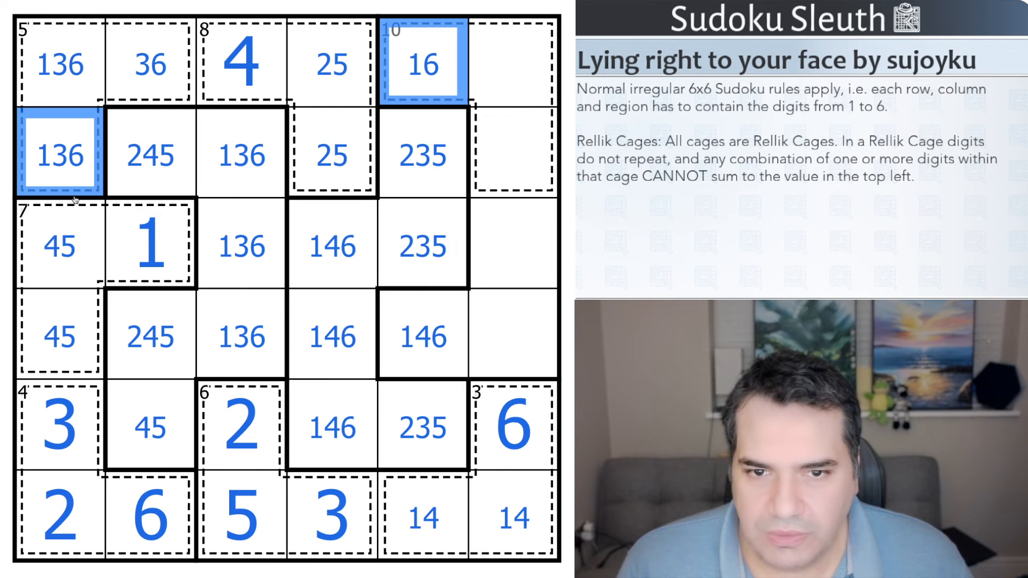
Step: Pencil 25 into the top-right cell r1c6 and 146 into the top of the 10 cage
click(330, 158)
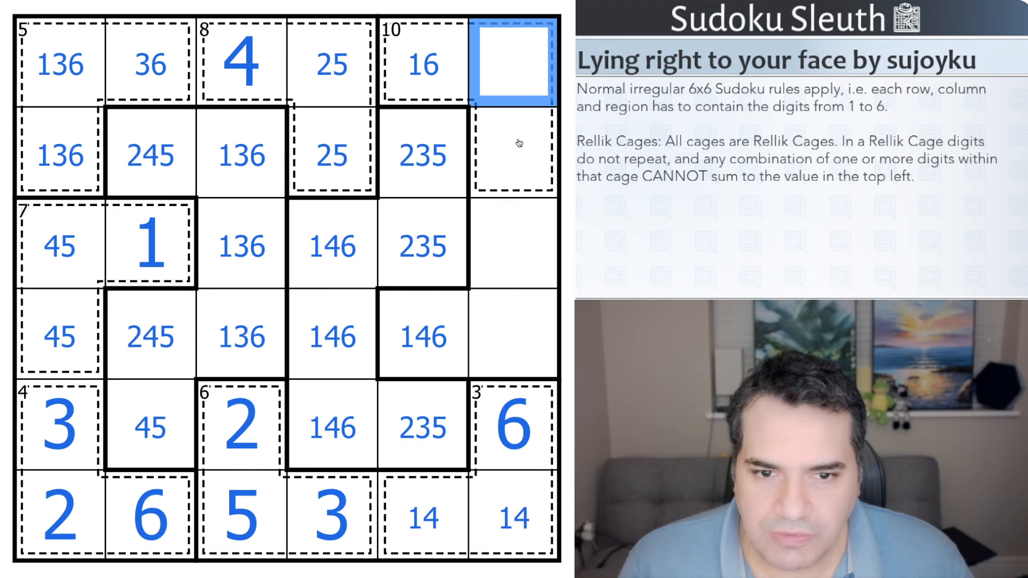
text(25)
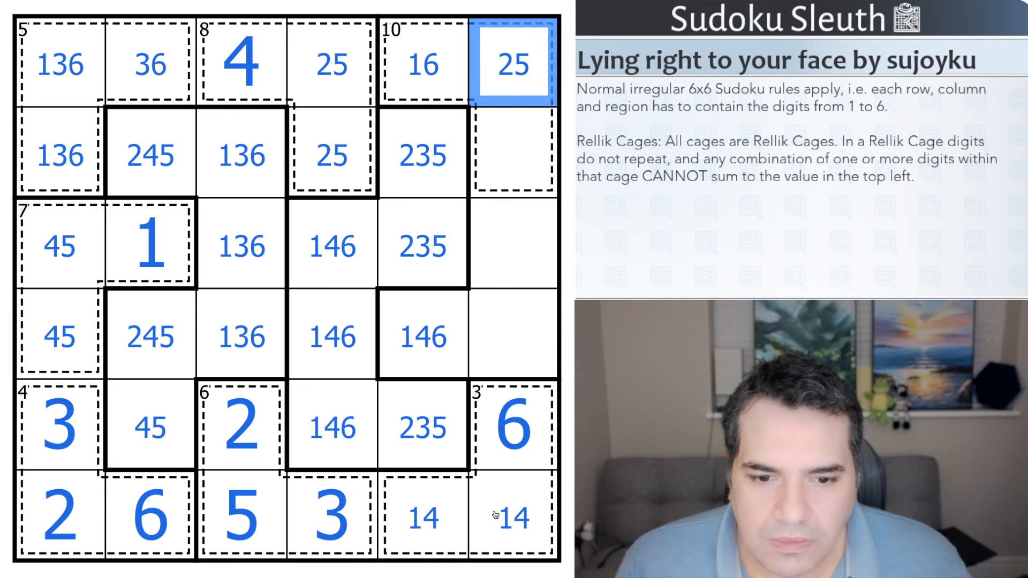
click(510, 430)
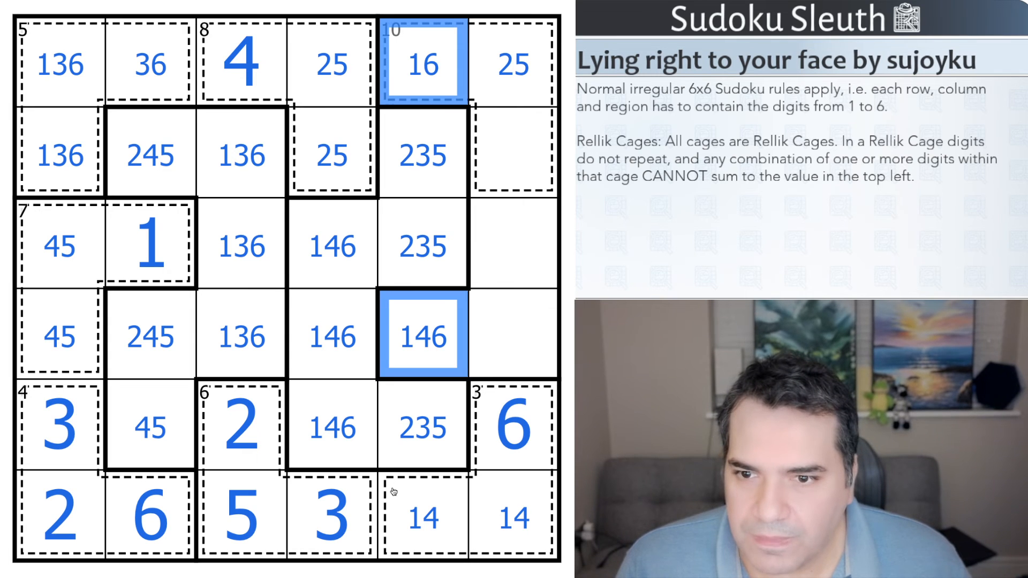
Step: Place 4, 1 and 5 in row 5 and narrow nearby marks to 36, 46, 25 and 23
click(58, 69)
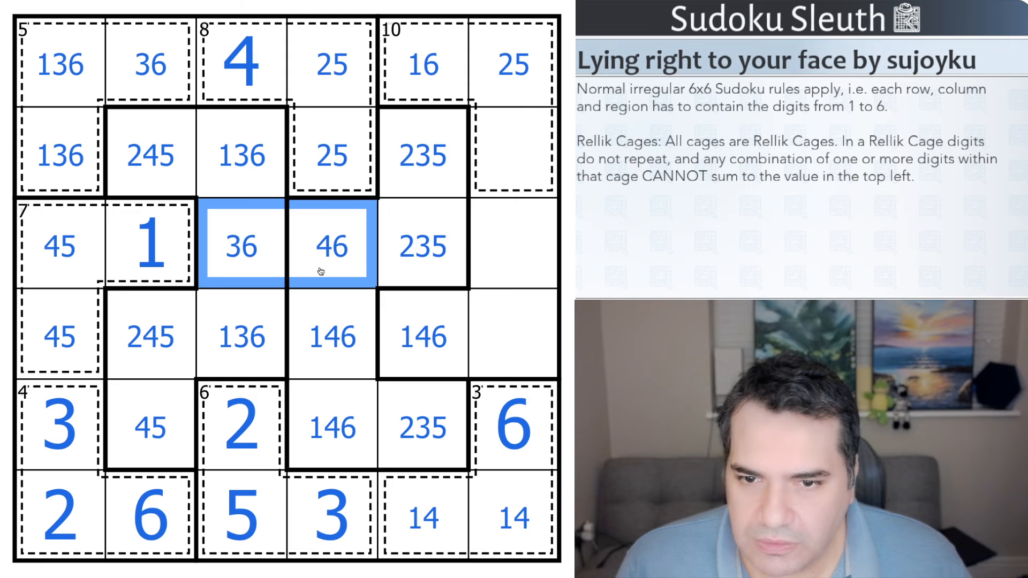
mouse_move(309, 315)
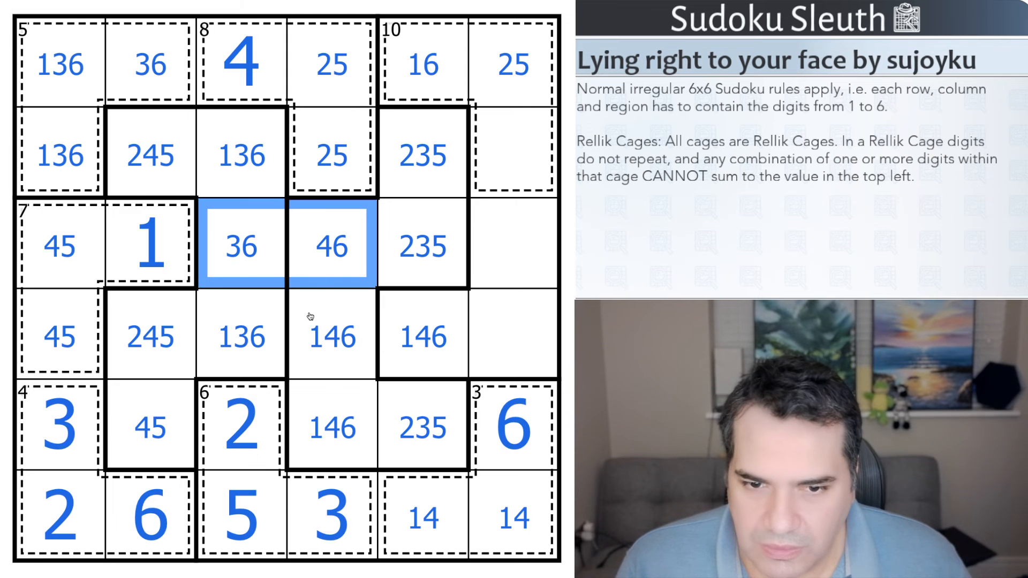
mouse_move(306, 323)
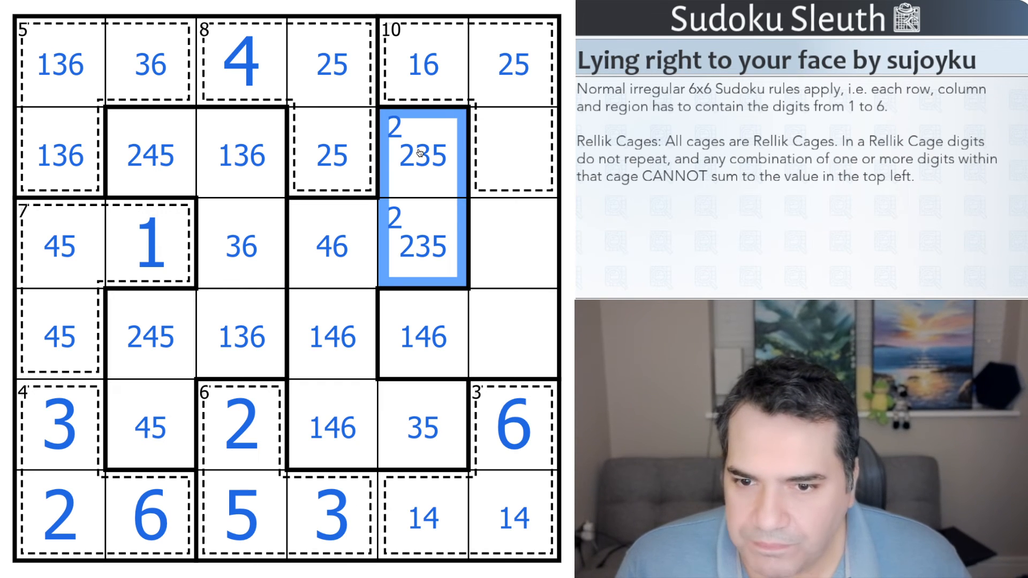
mouse_move(362, 250)
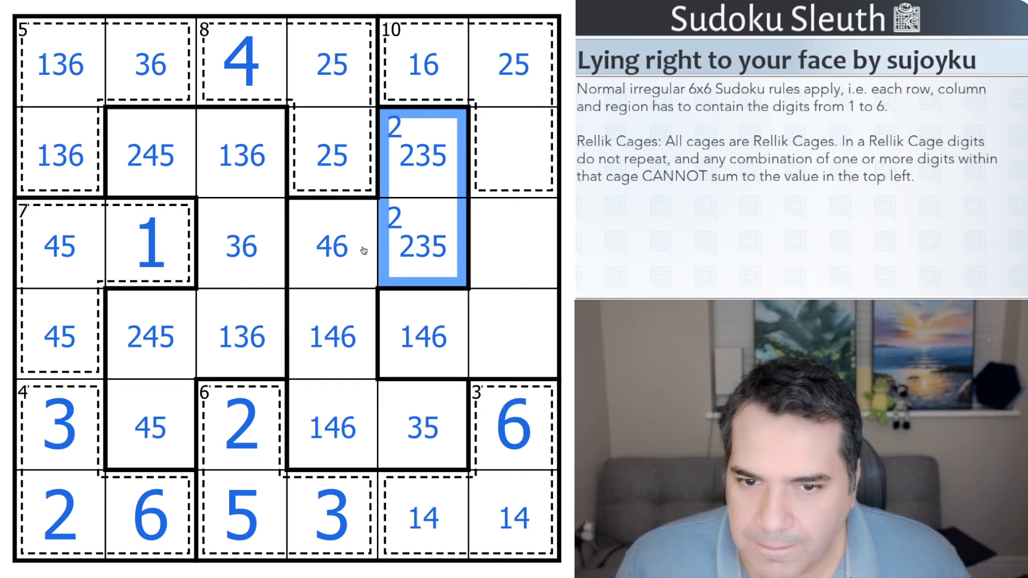
click(332, 429)
text(1)
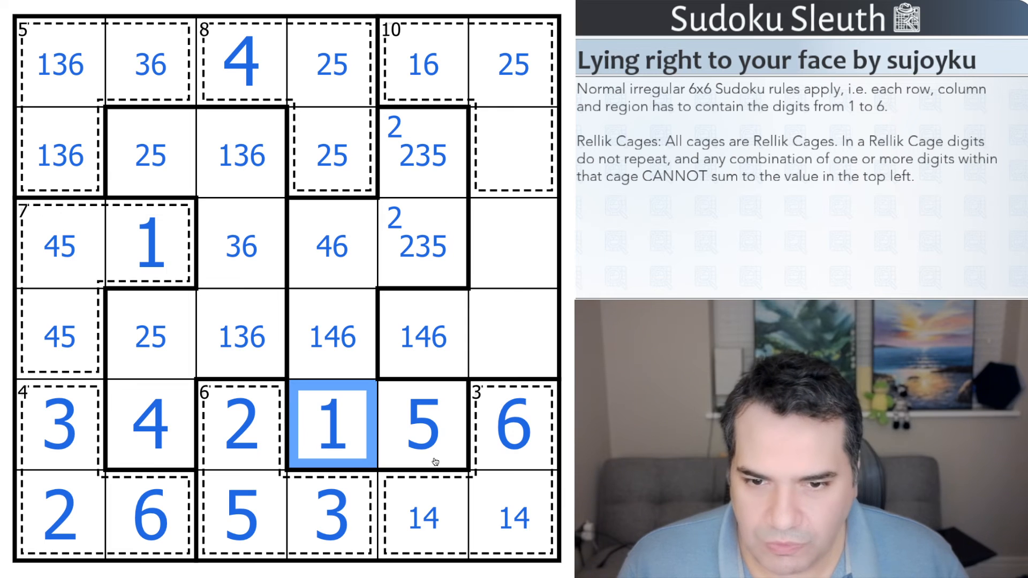
click(330, 336)
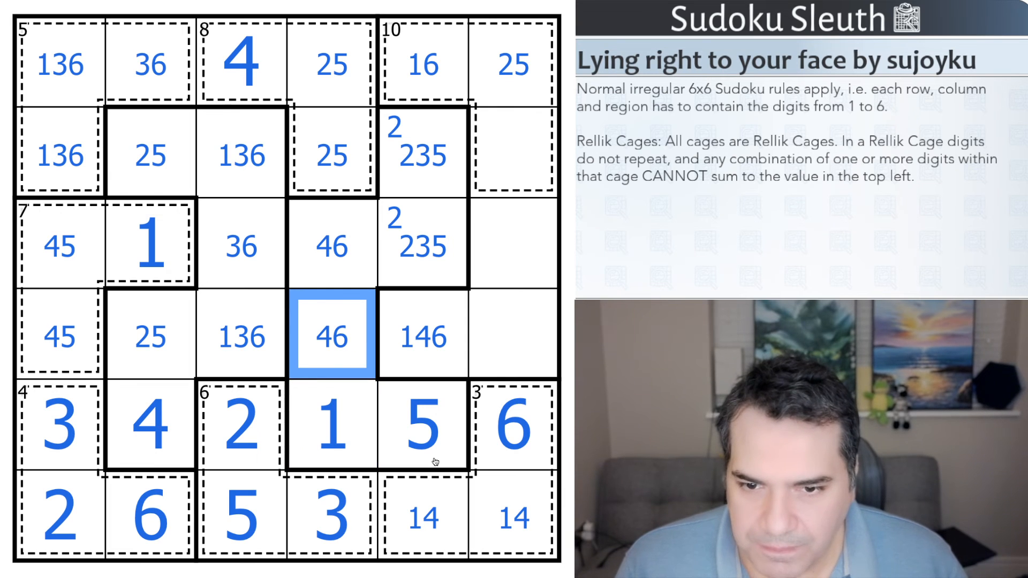
click(328, 528)
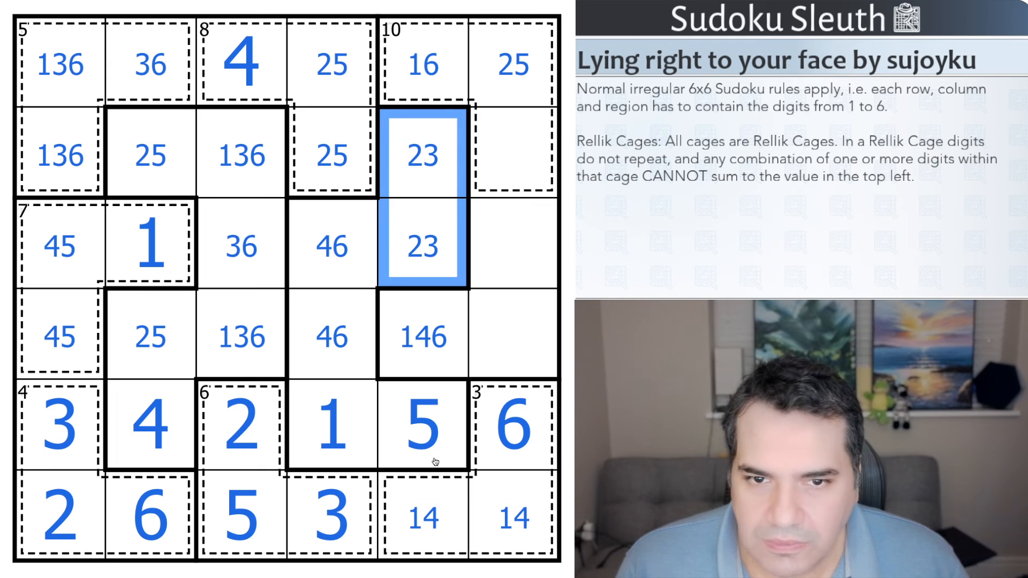
Step: Place 3, 2, 4 and 1 in column 3 and row 3, then a 2 at r3c5
click(244, 156)
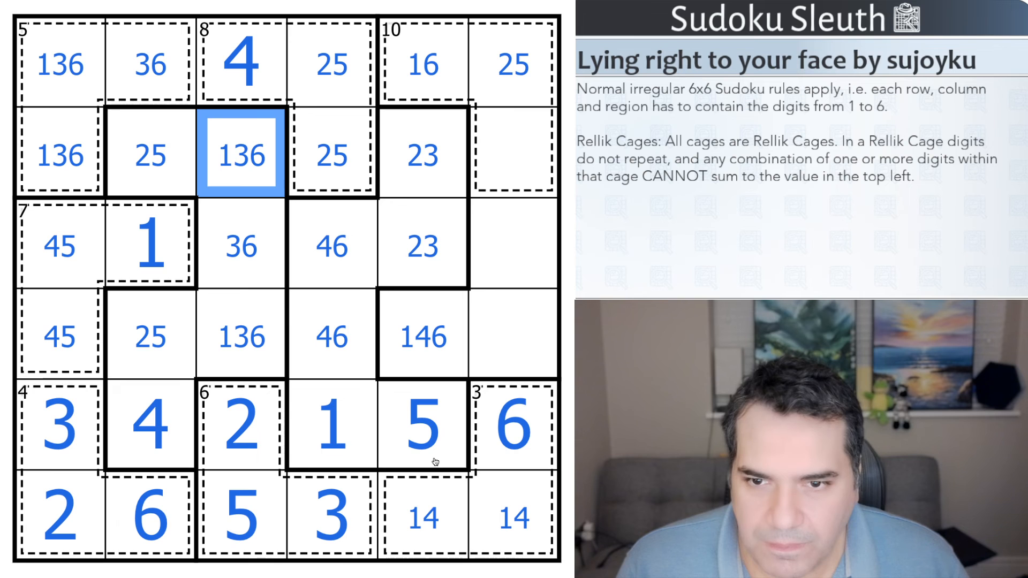
click(331, 246)
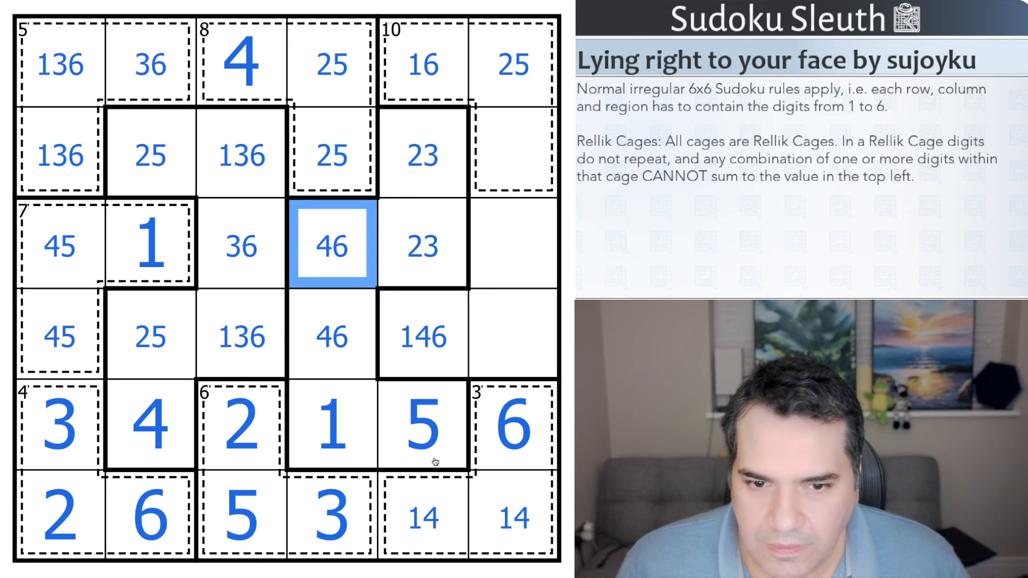
click(56, 254)
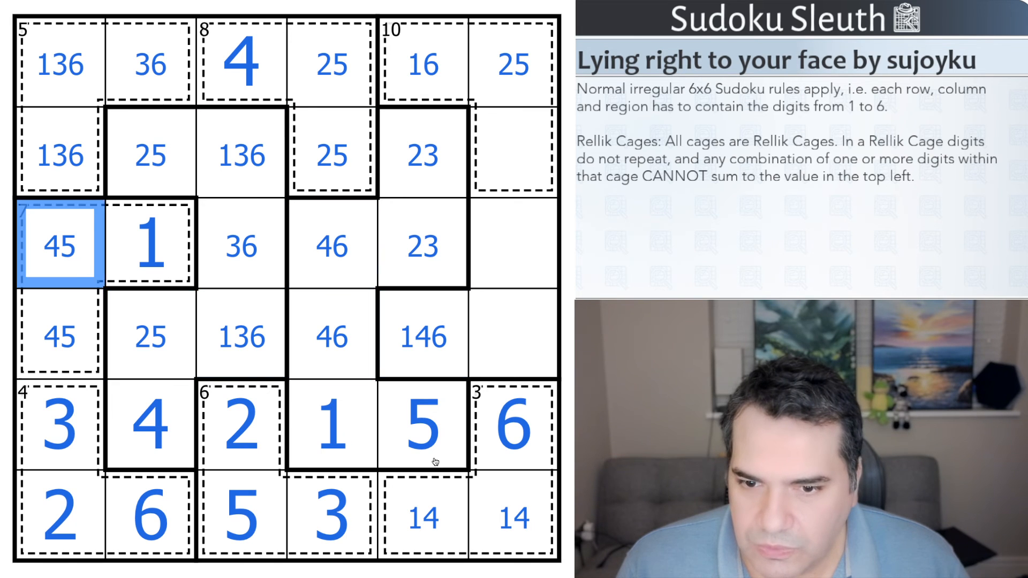
click(242, 434)
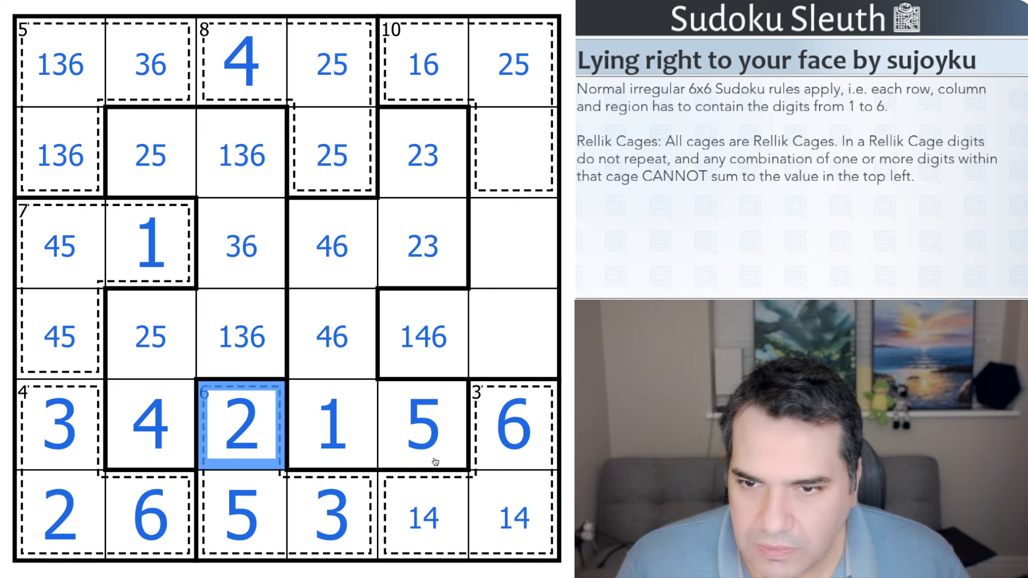
click(58, 337)
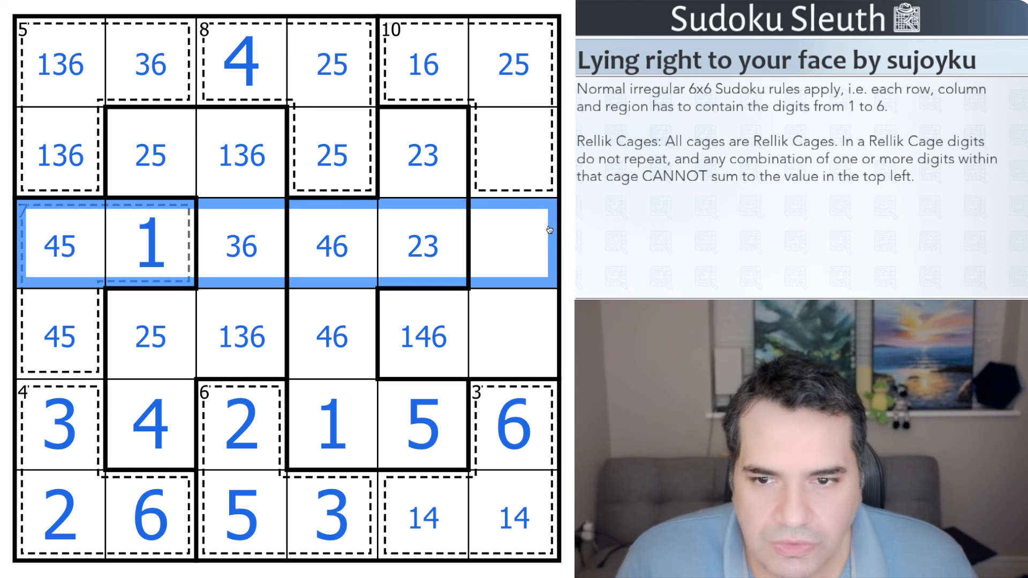
click(332, 156)
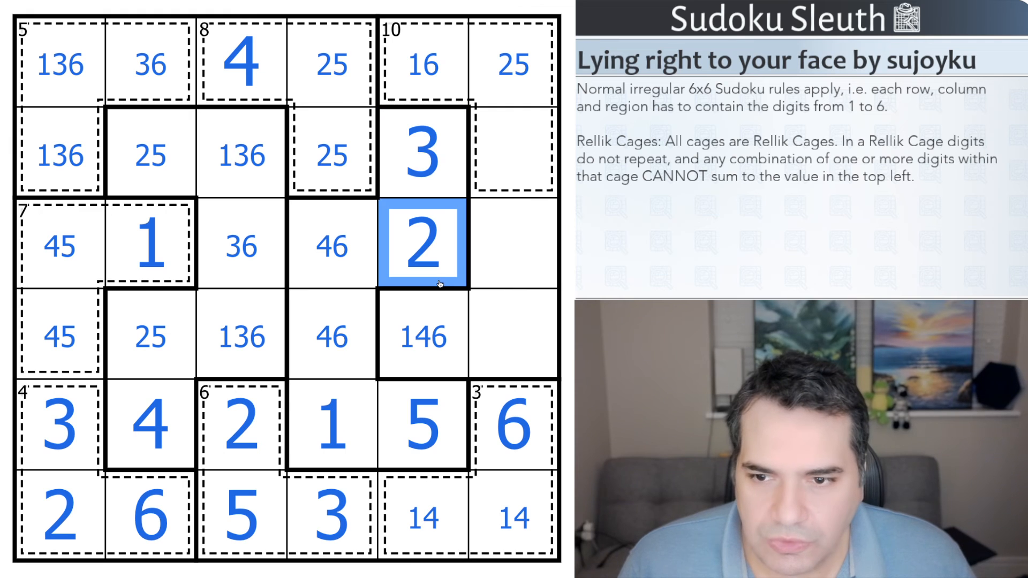
Step: Trim row 2 notes to 16, place 4 at r2c6 and 1 at r1c5, and resolve r1c6
click(422, 156)
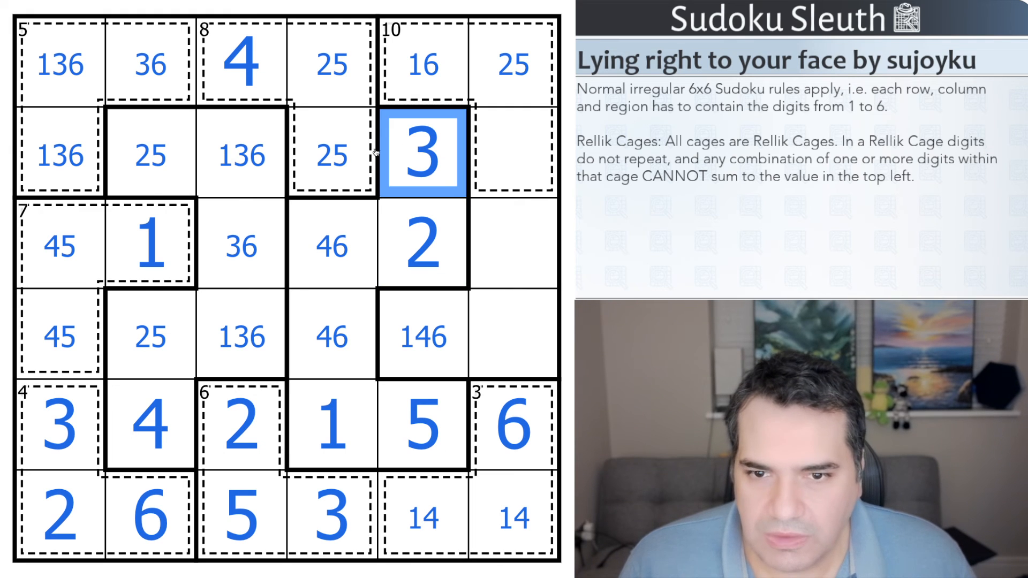
click(56, 155)
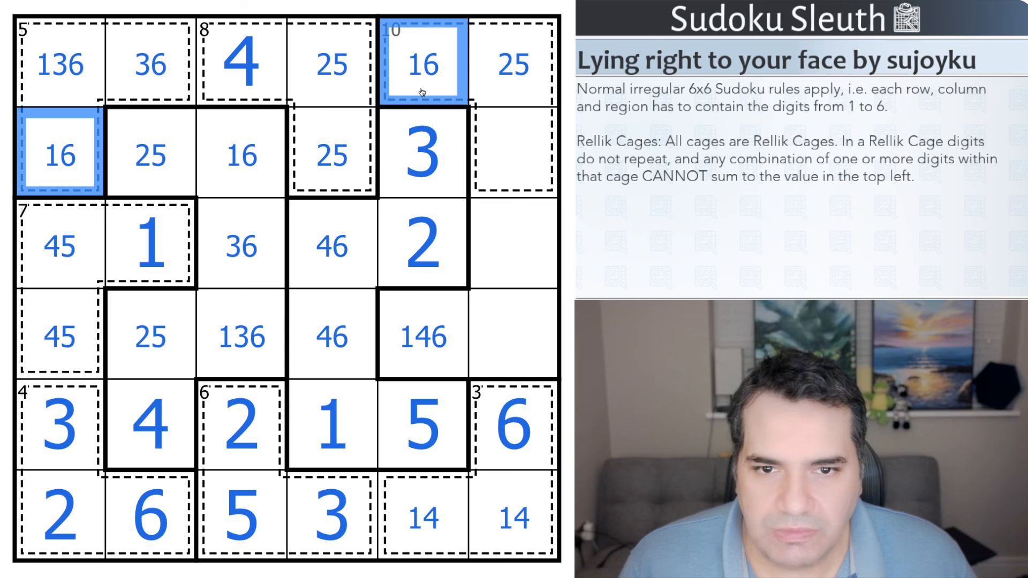
click(242, 159)
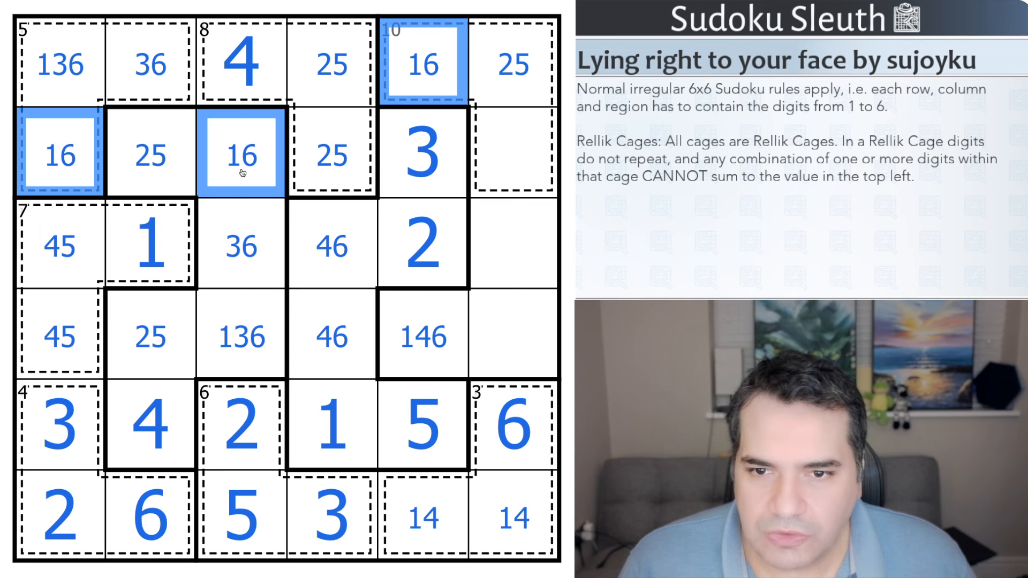
click(513, 156)
text(4)
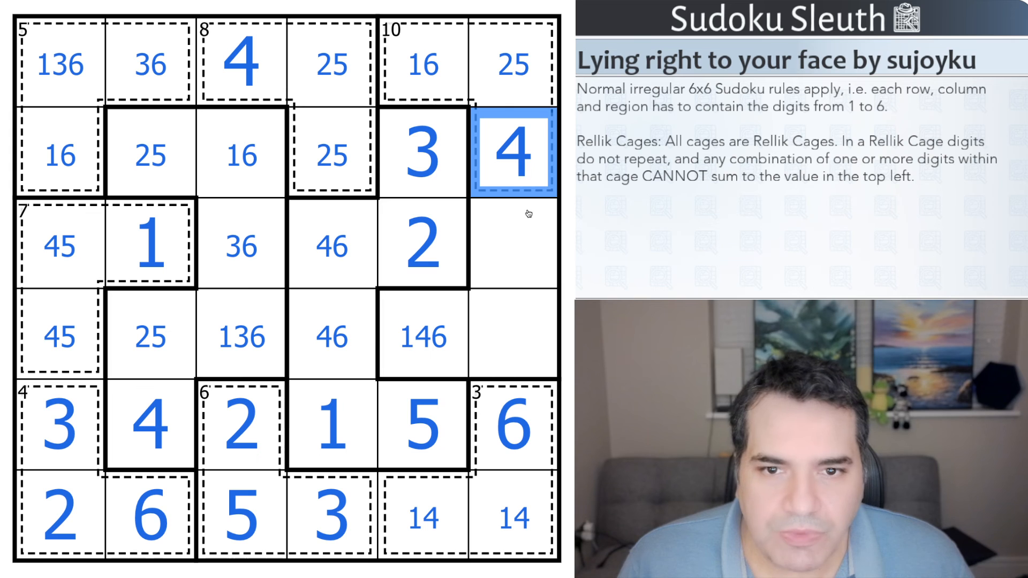
click(424, 70)
text(1)
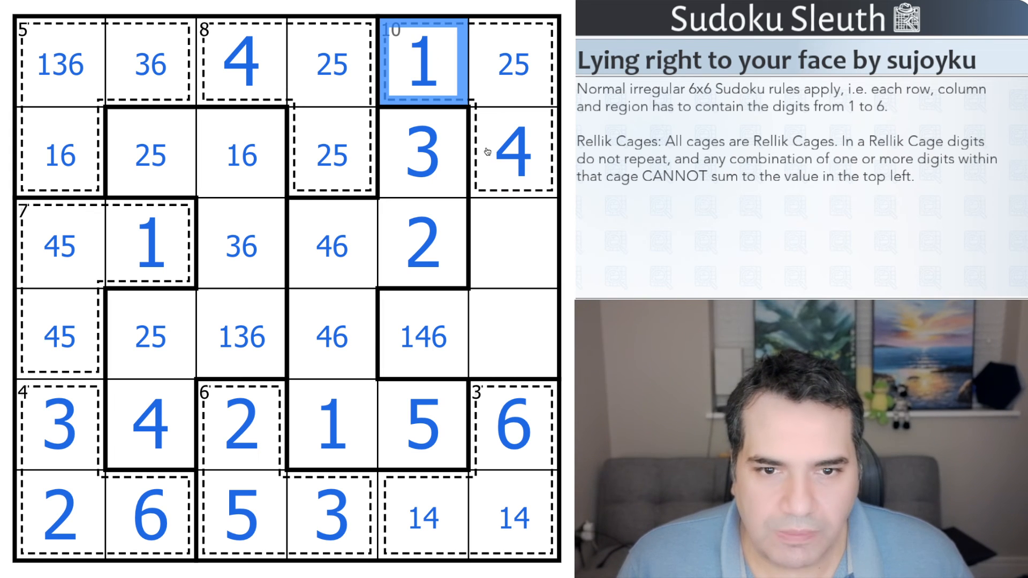
click(512, 63)
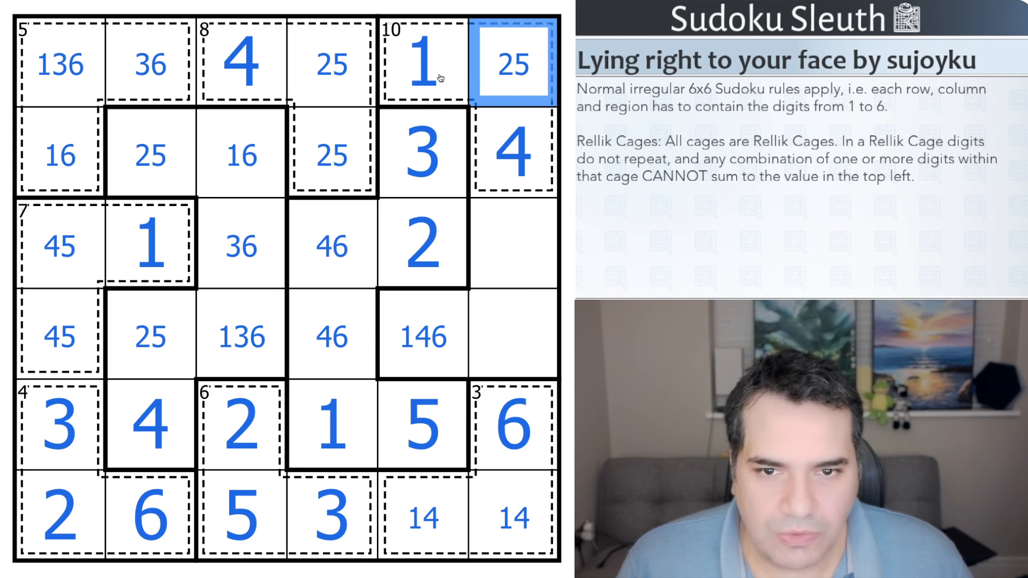
mouse_move(506, 88)
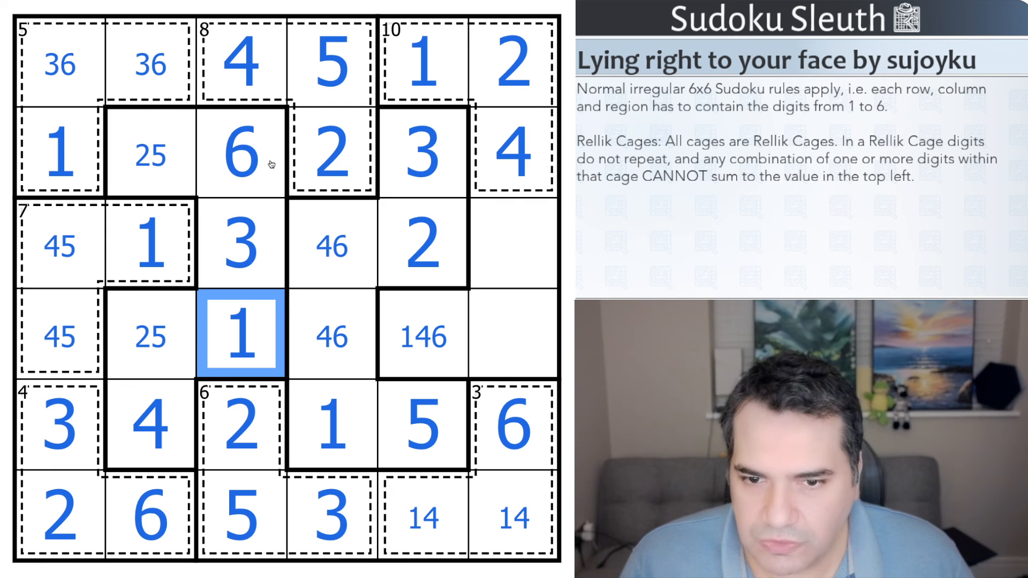
Step: Fill the last cells with 6, 3, 5, 2, 4, 1, 4, 6, 5, 4, 6, 5, 3 to finish the grid
click(145, 66)
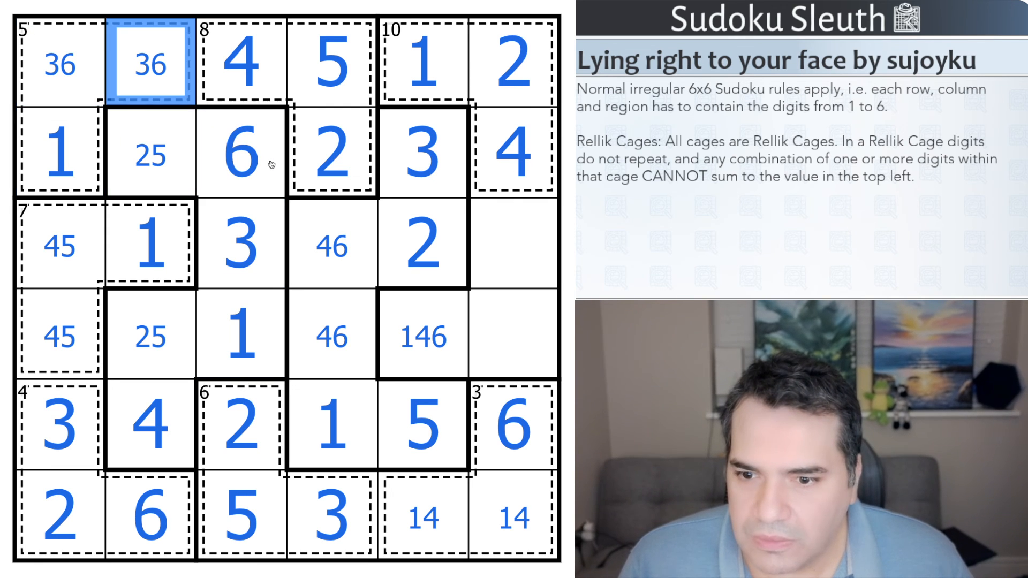
click(58, 64)
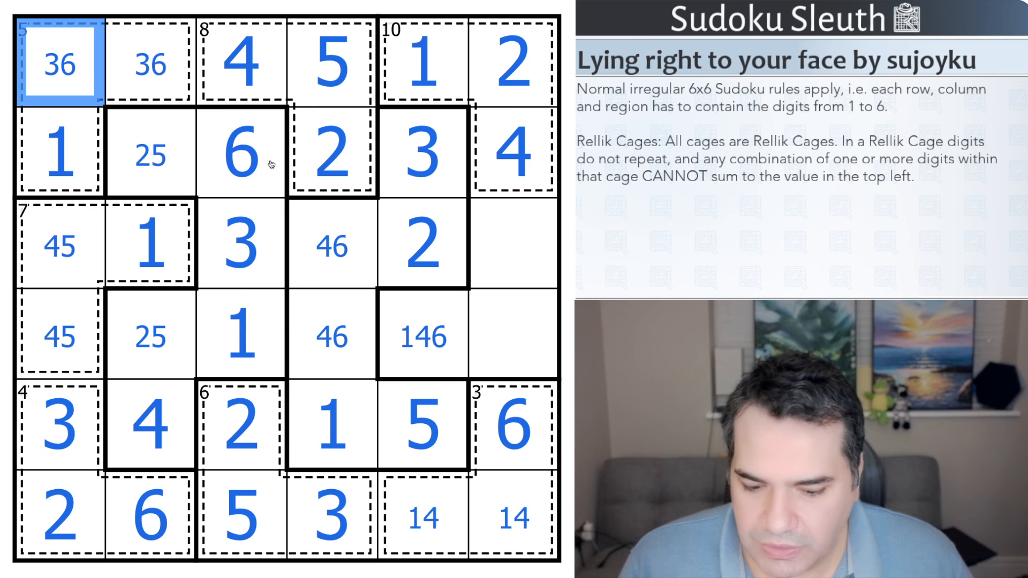
click(57, 154)
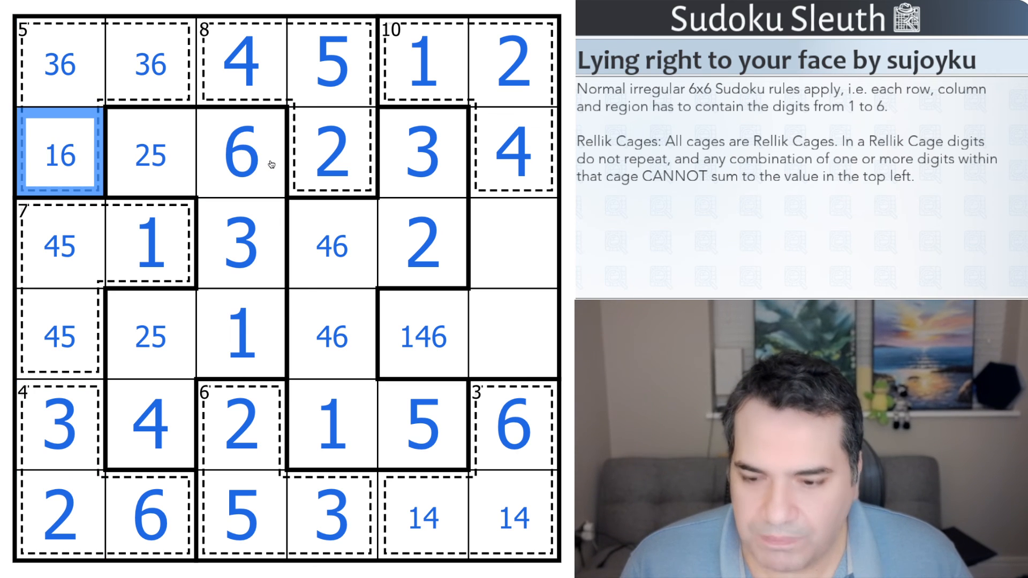
click(144, 155)
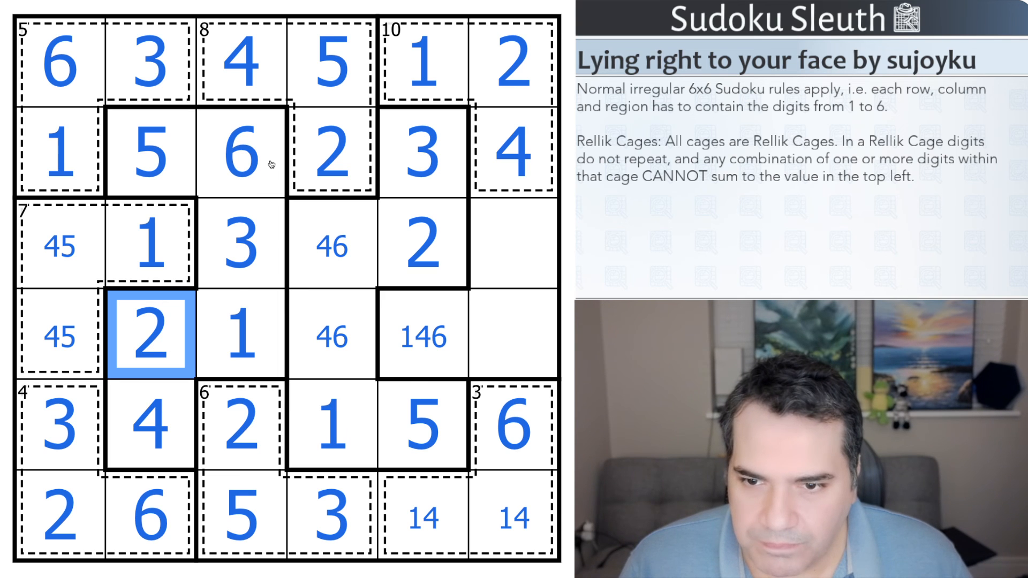
click(512, 335)
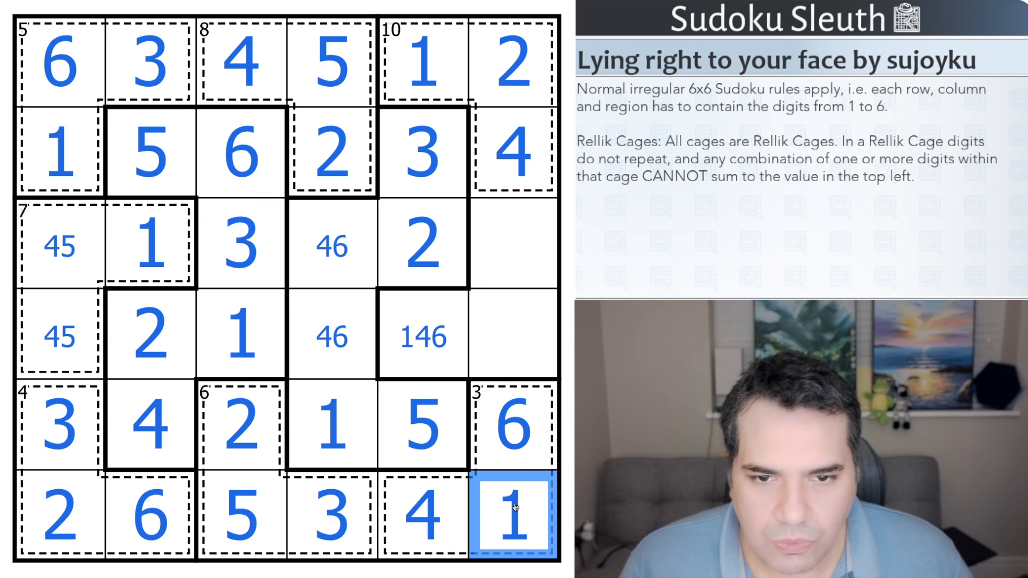
click(420, 336)
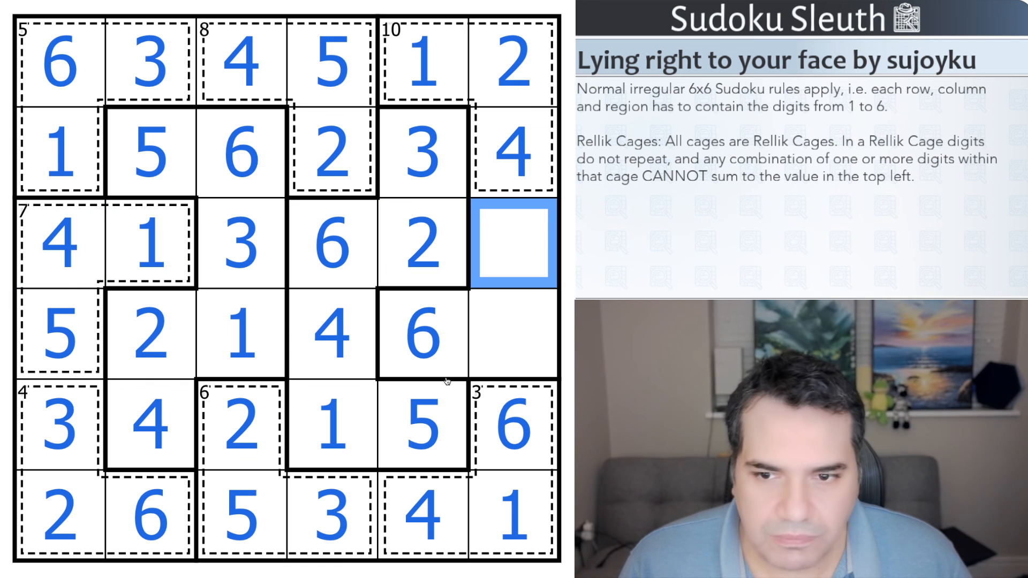
text(5)
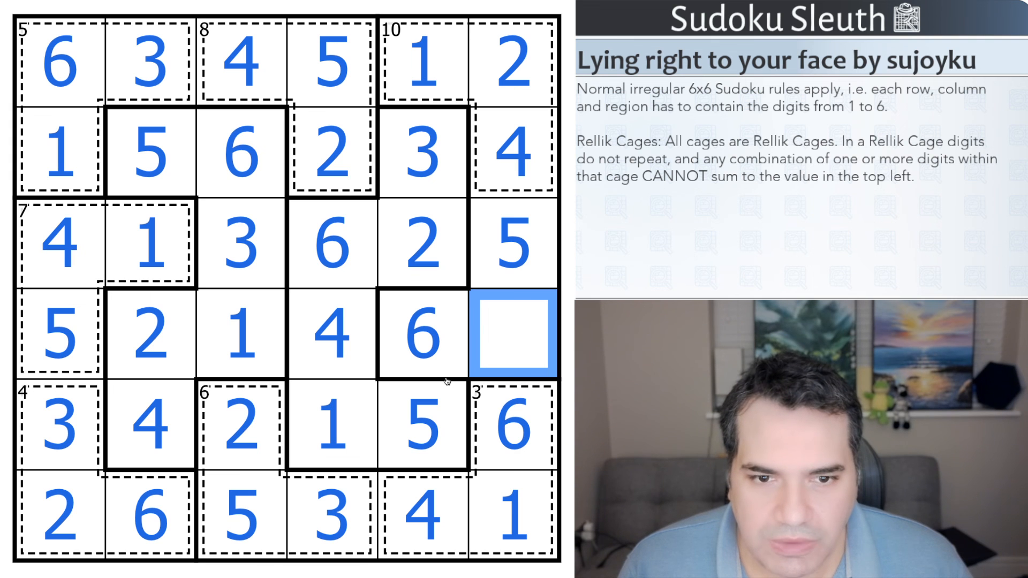
text(3)
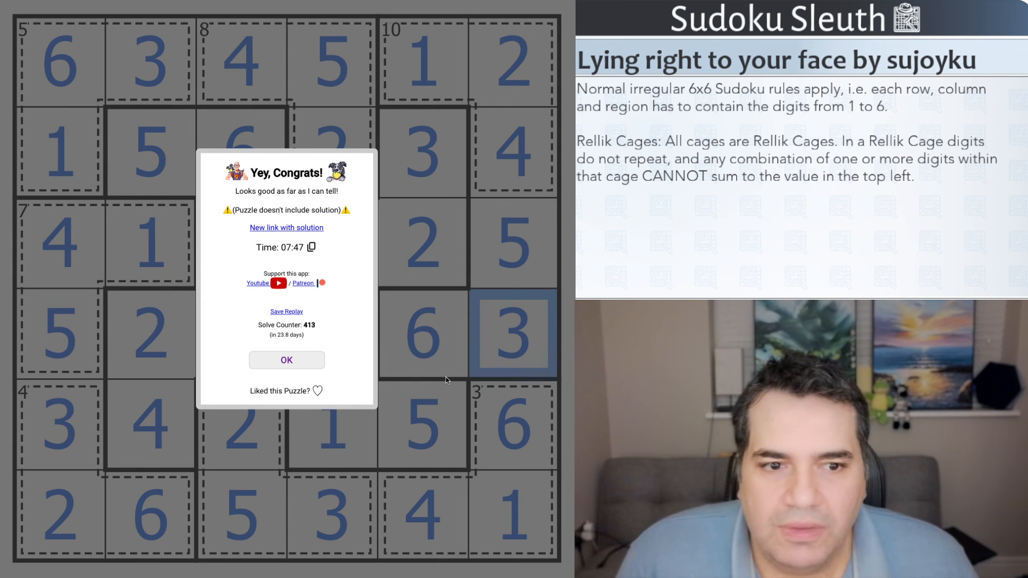
Step: Mark the puzzle as liked and dismiss the Congrats dialog
click(319, 391)
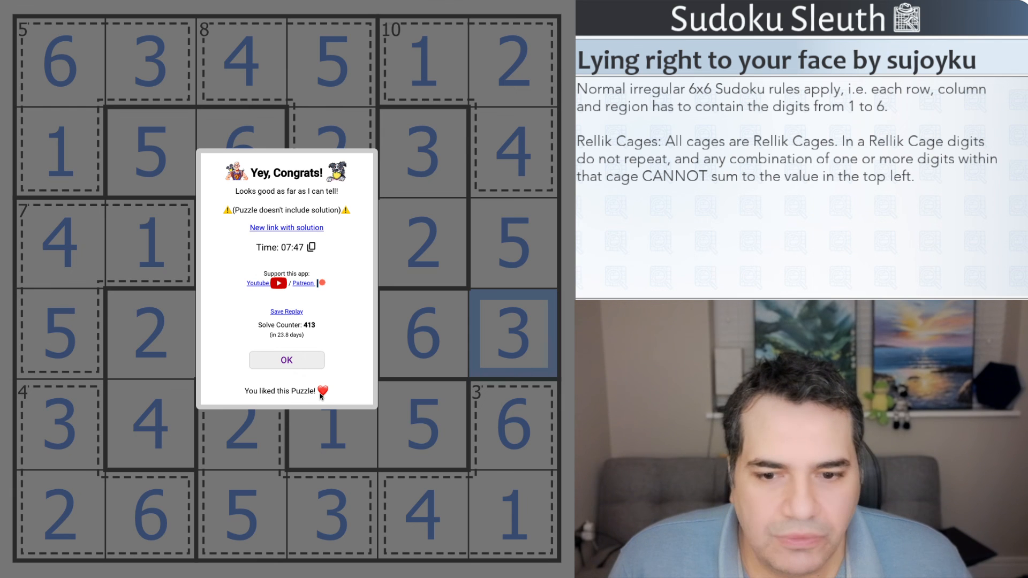
click(288, 360)
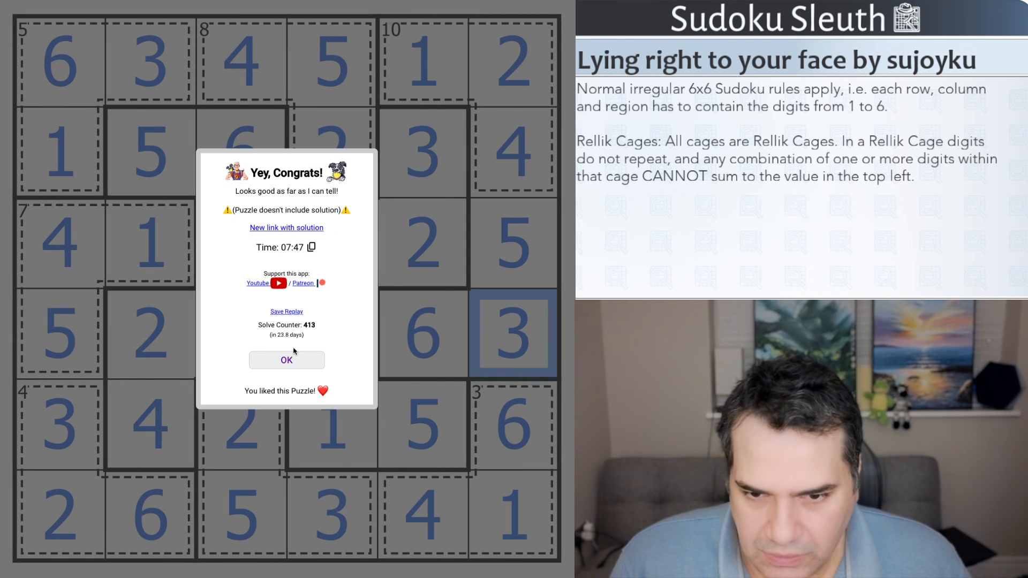
click(287, 360)
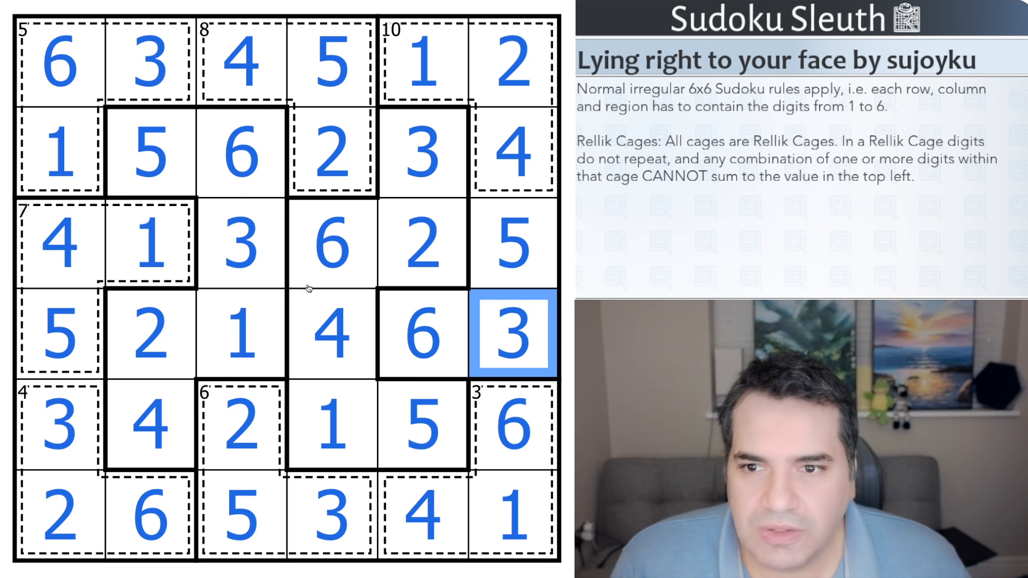
mouse_move(33, 152)
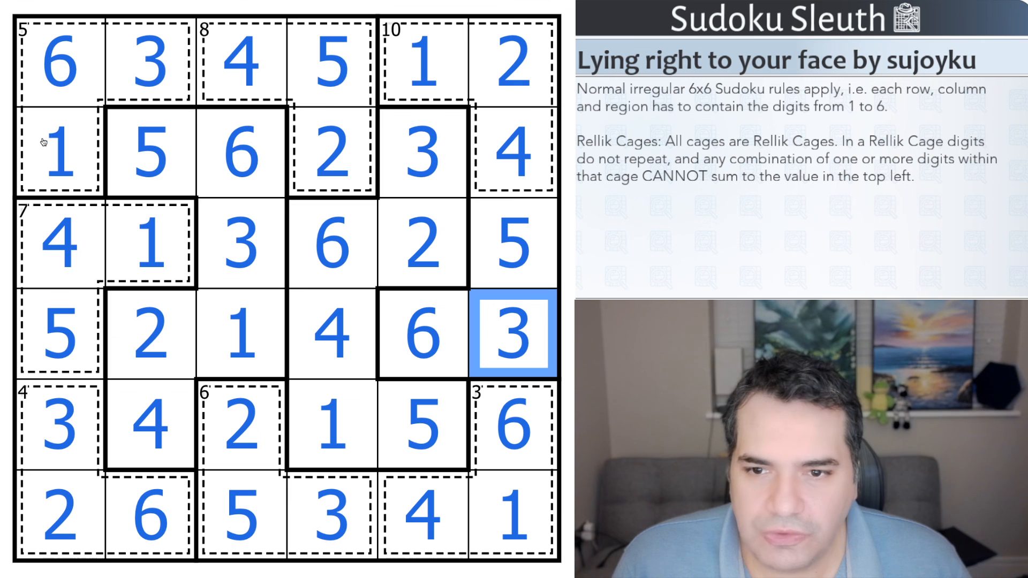
click(55, 153)
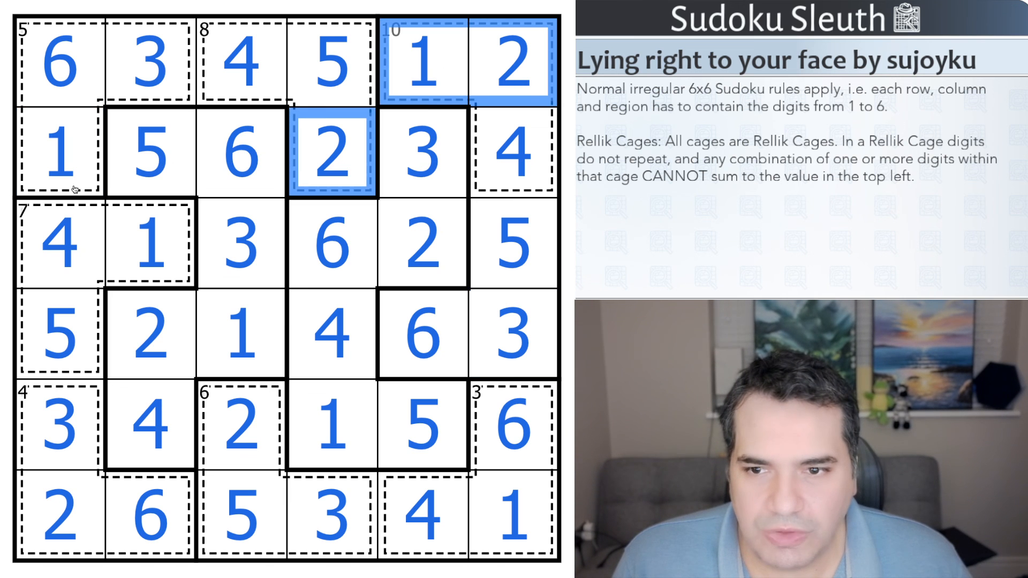
click(59, 152)
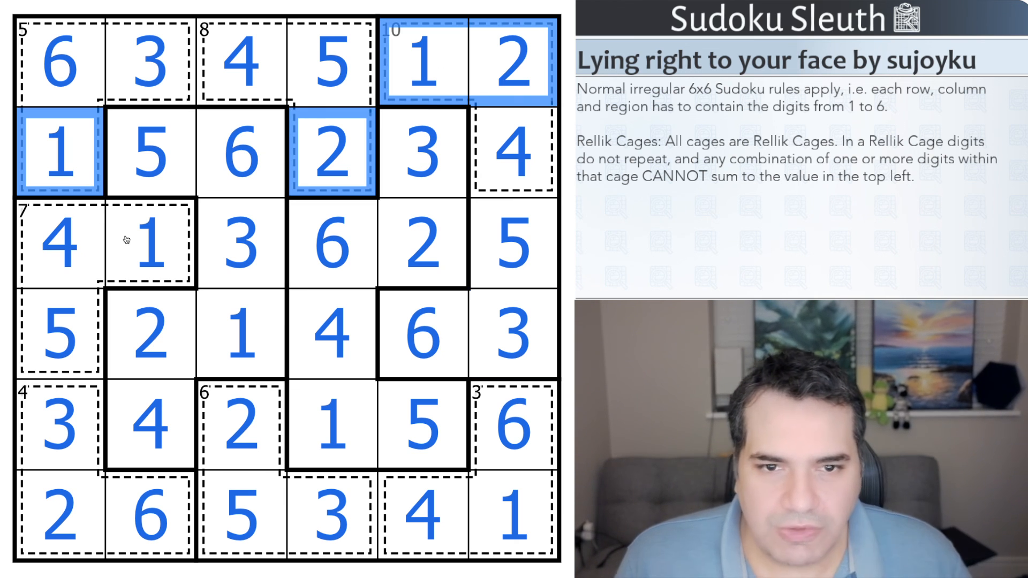